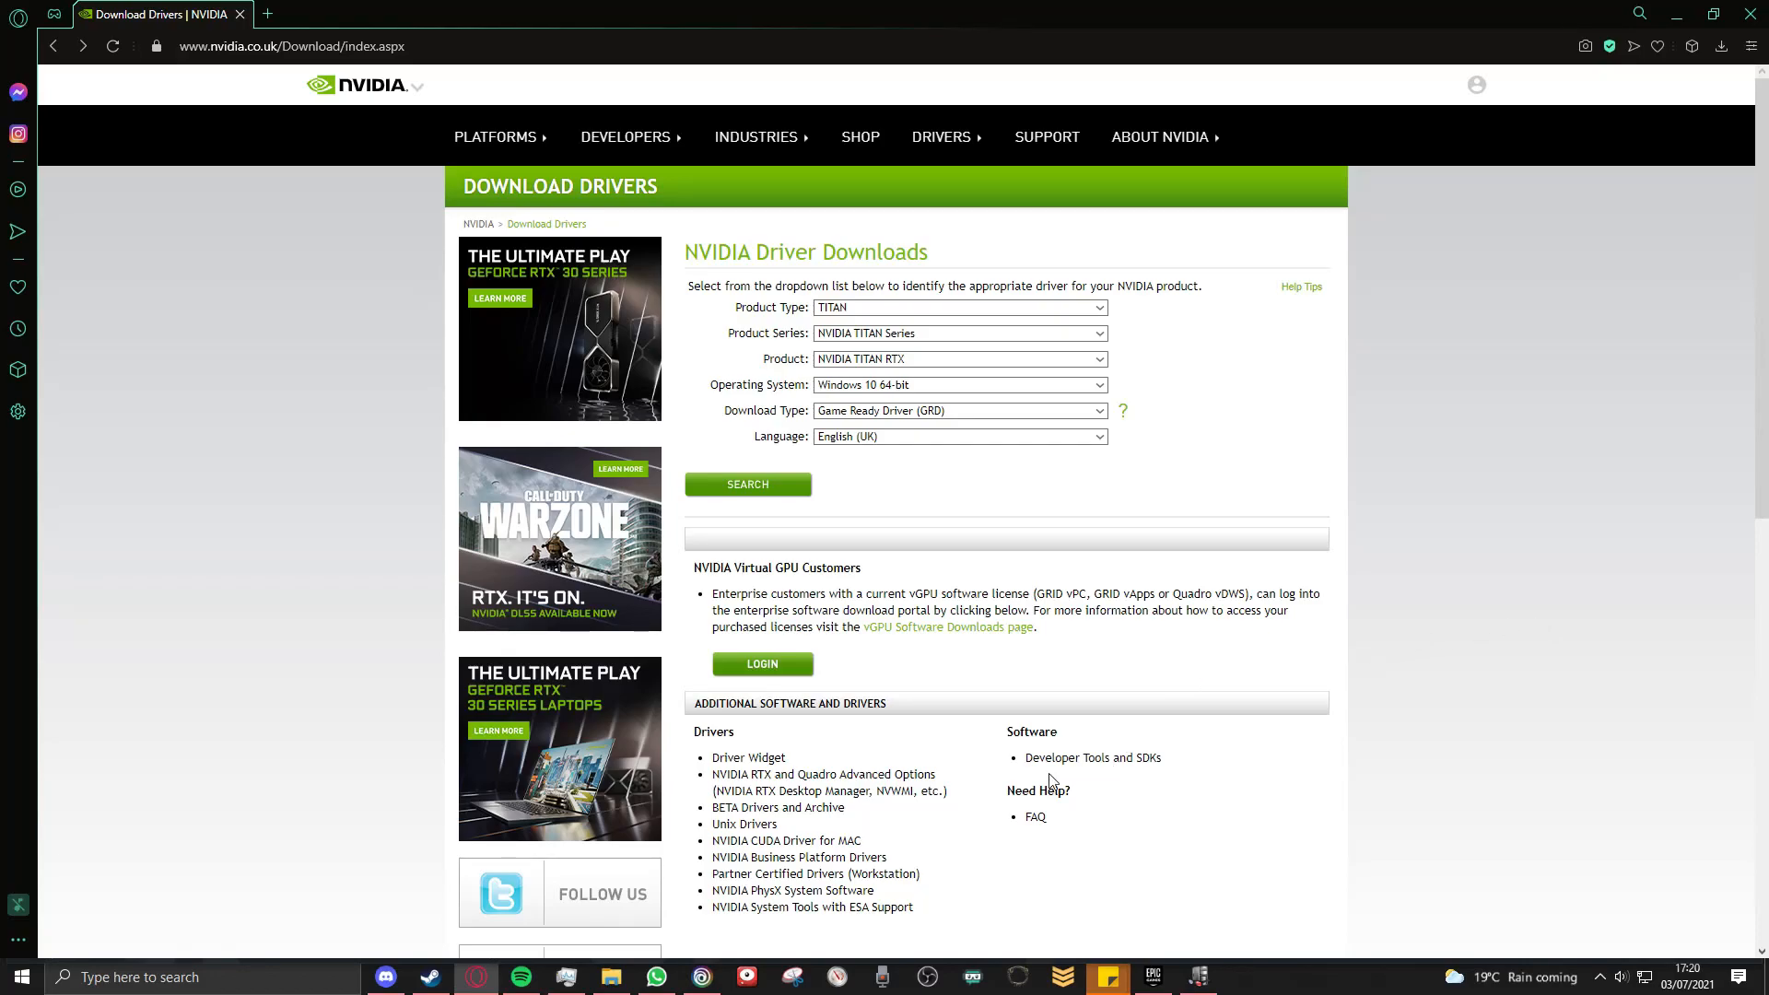
mouse_move(807, 812)
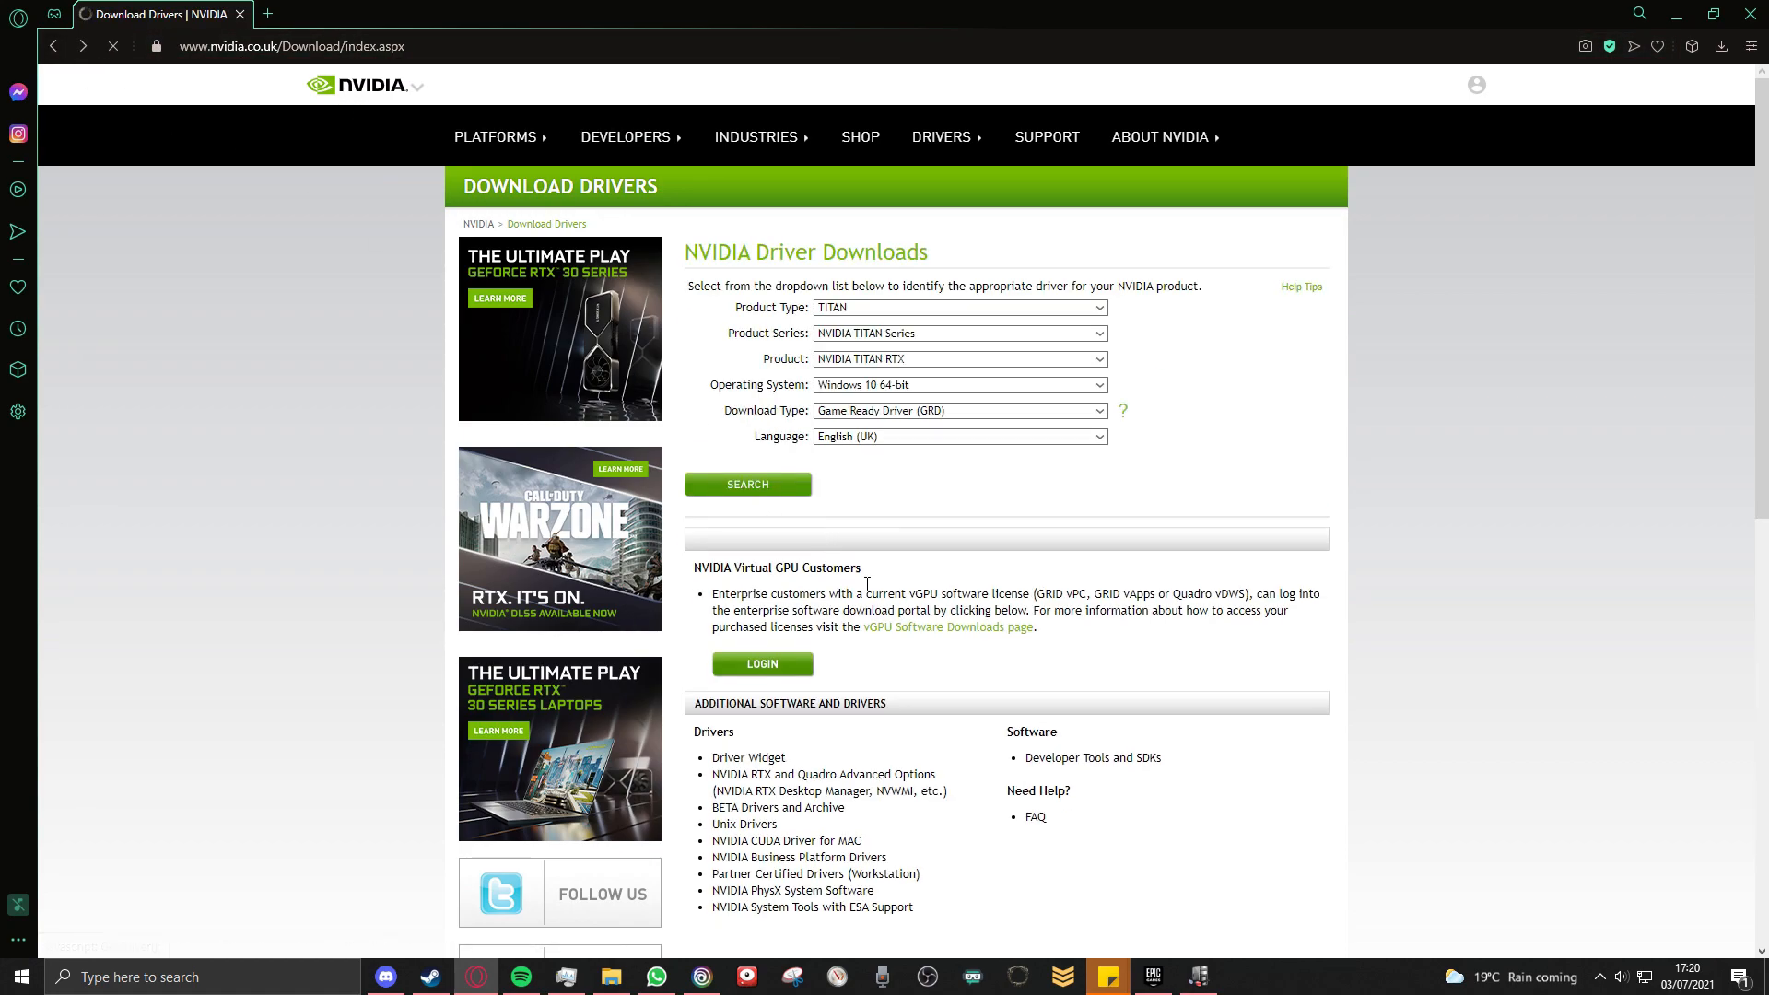
Scroll the Driver Downloads page down to reach the Advanced Driver Search link.
scroll("down", 3)
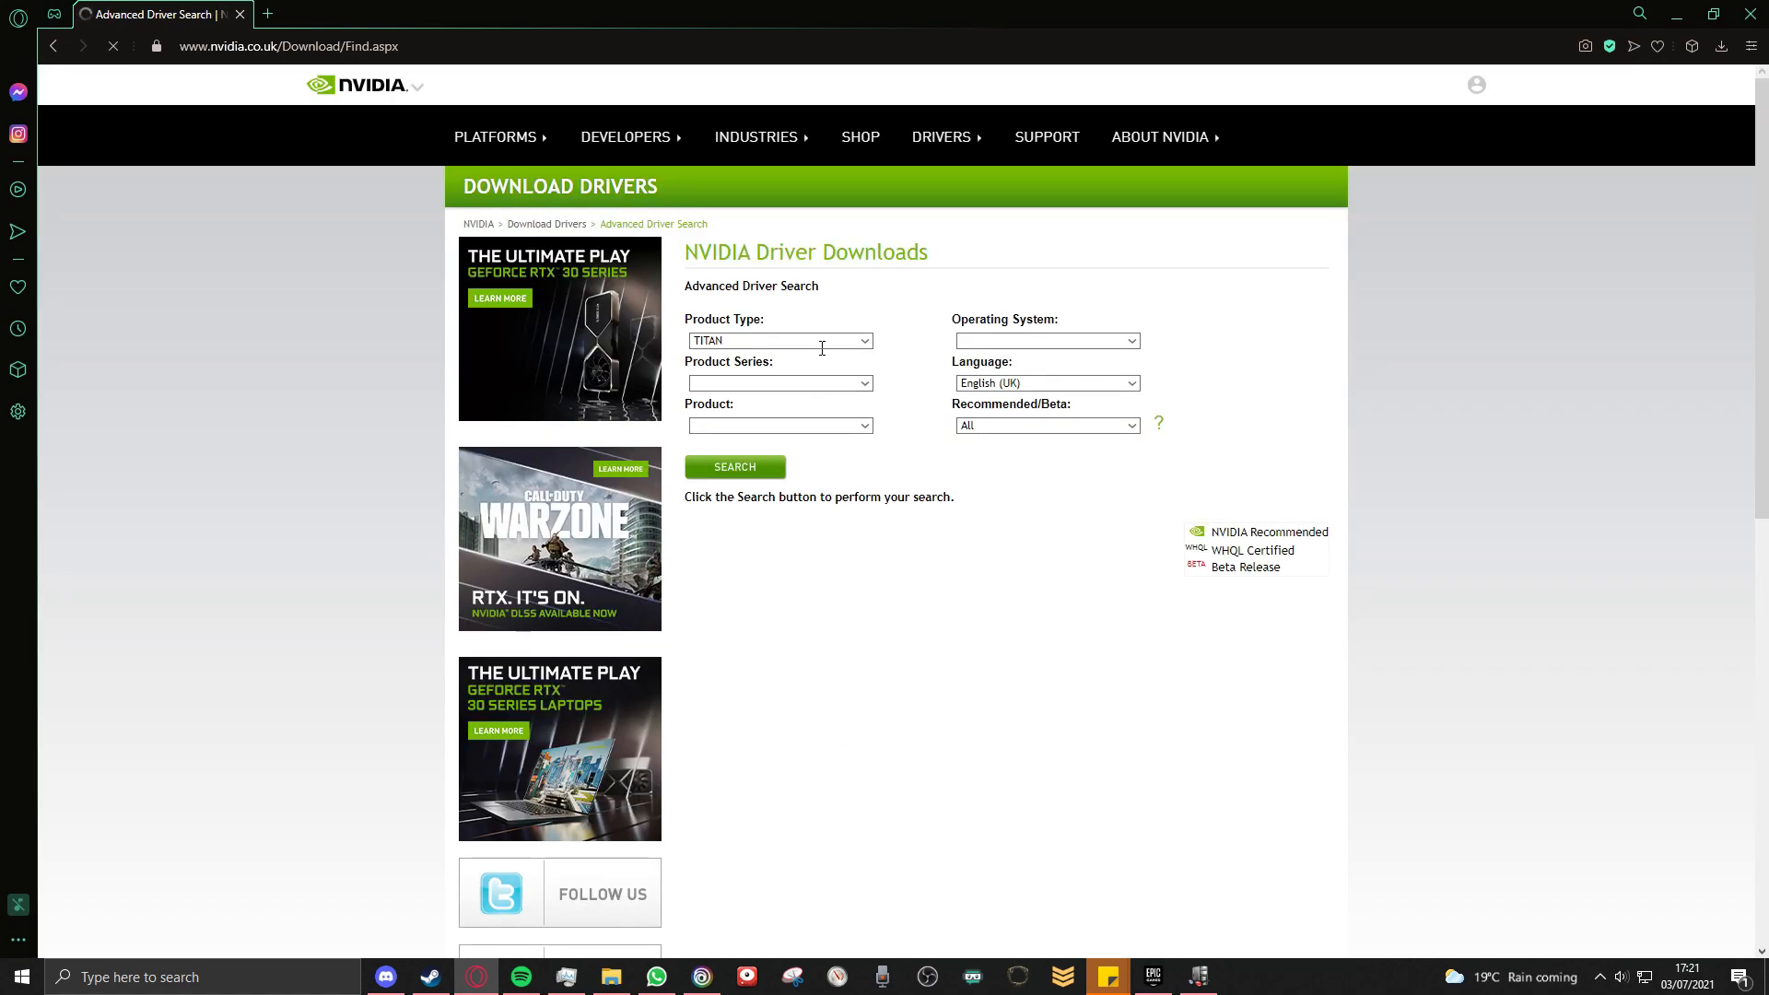
Search drivers for GeForce RTX 20 Series, RTX 2070 on Windows 10 64-bit.
left_click(779, 340)
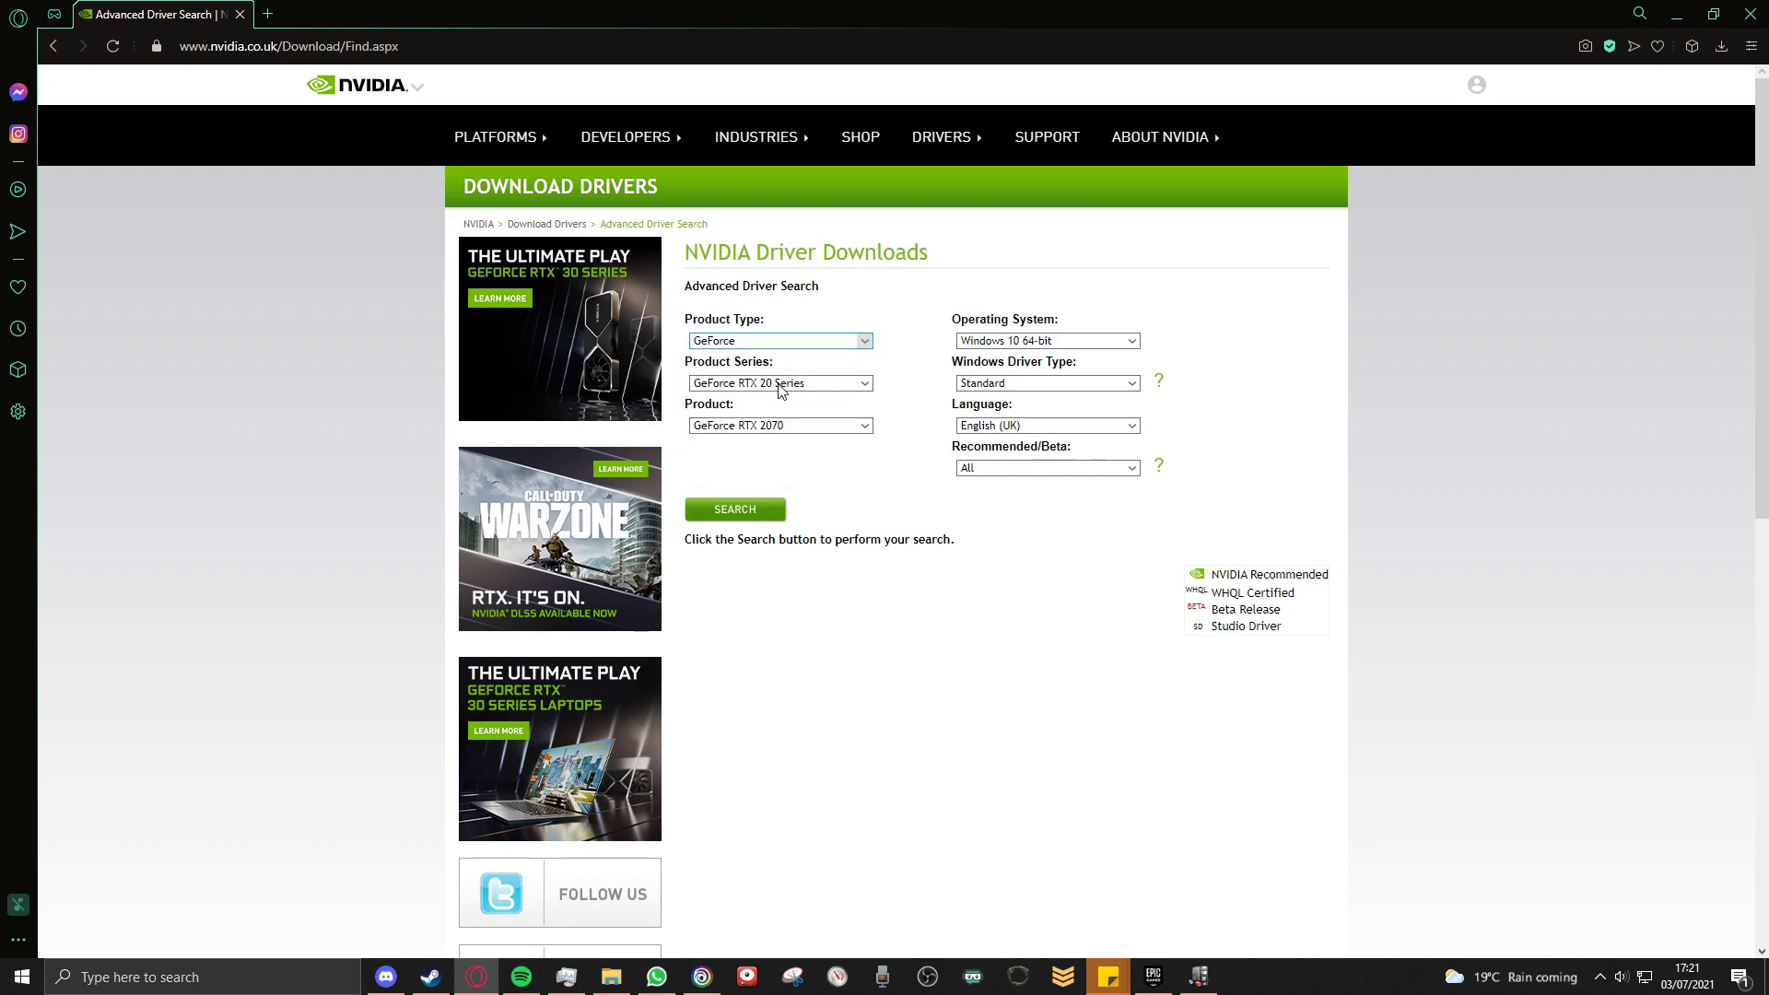
left_click(778, 341)
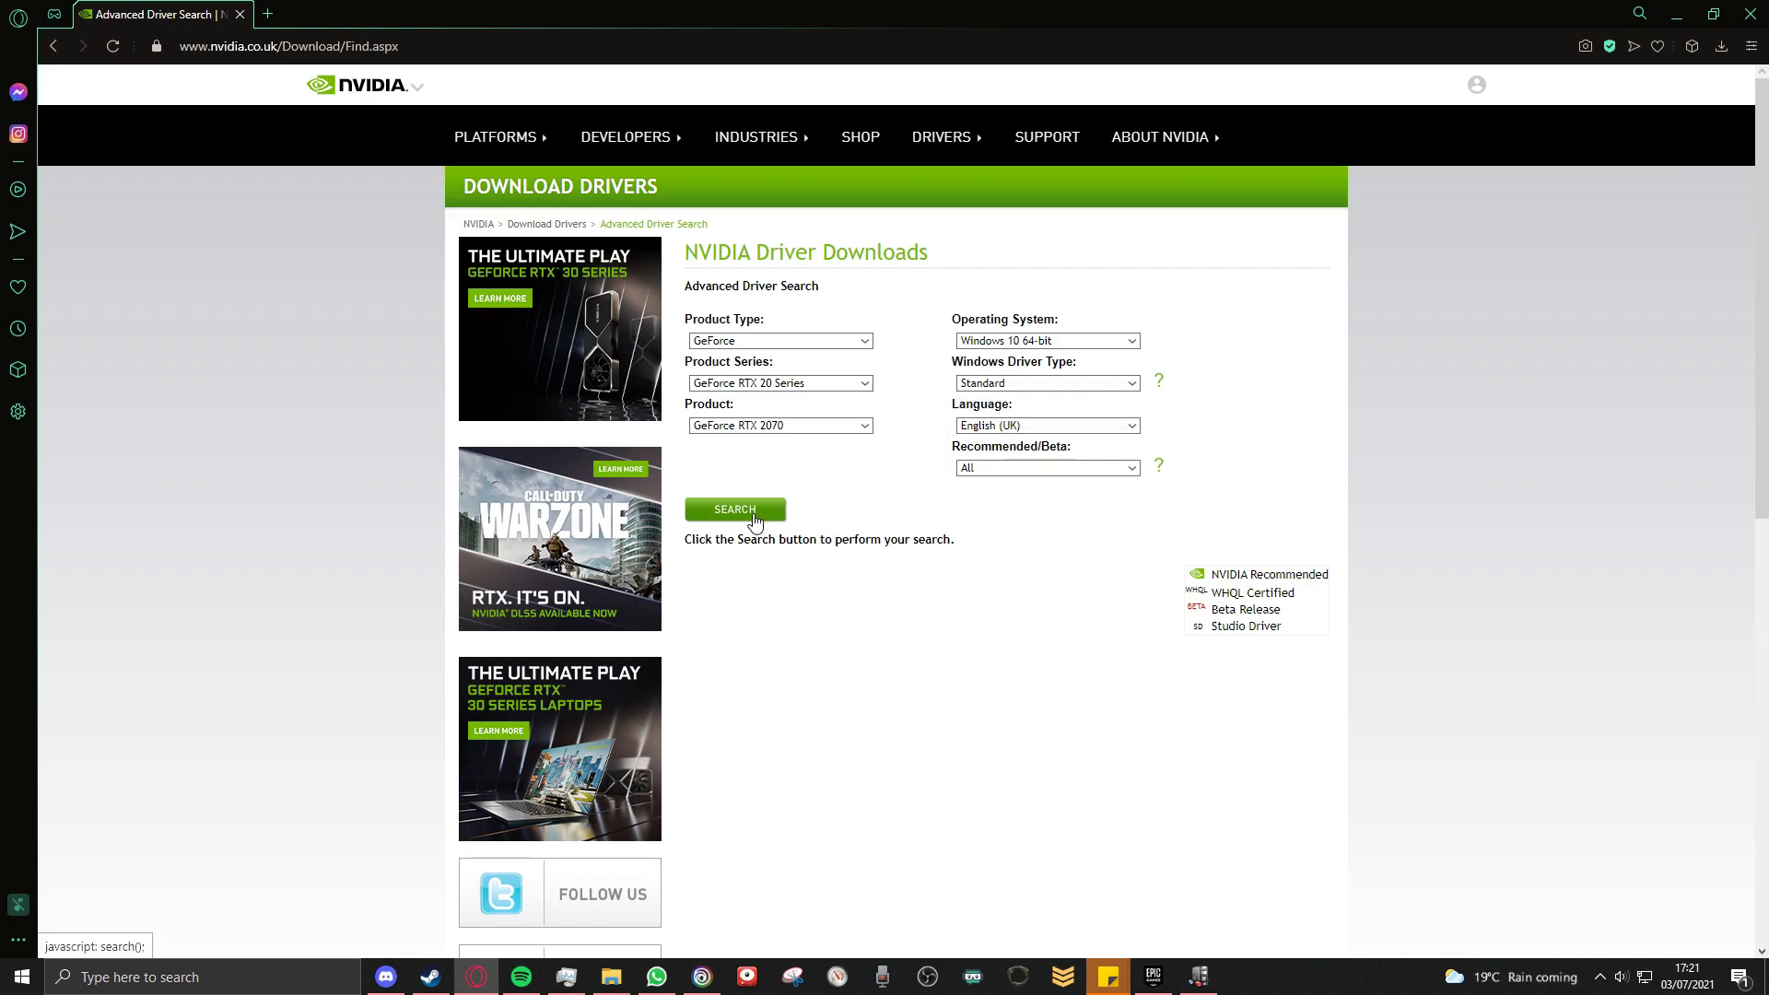
left_click(735, 509)
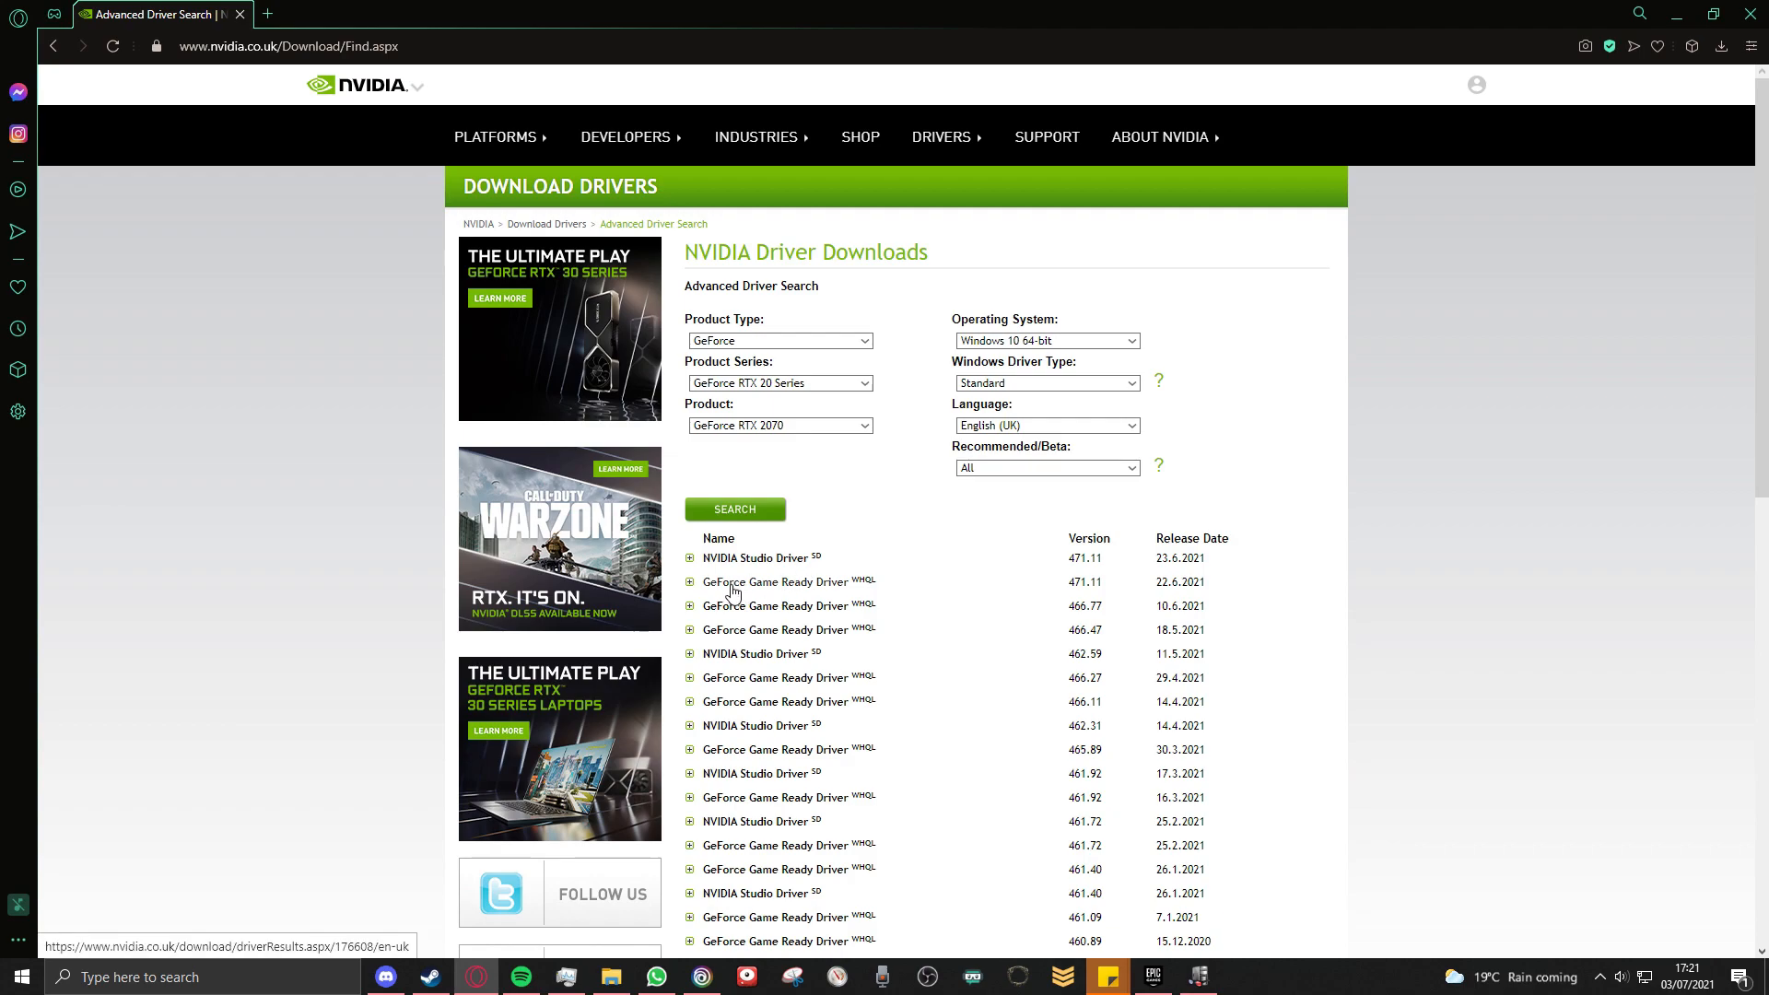
mouse_move(1067, 333)
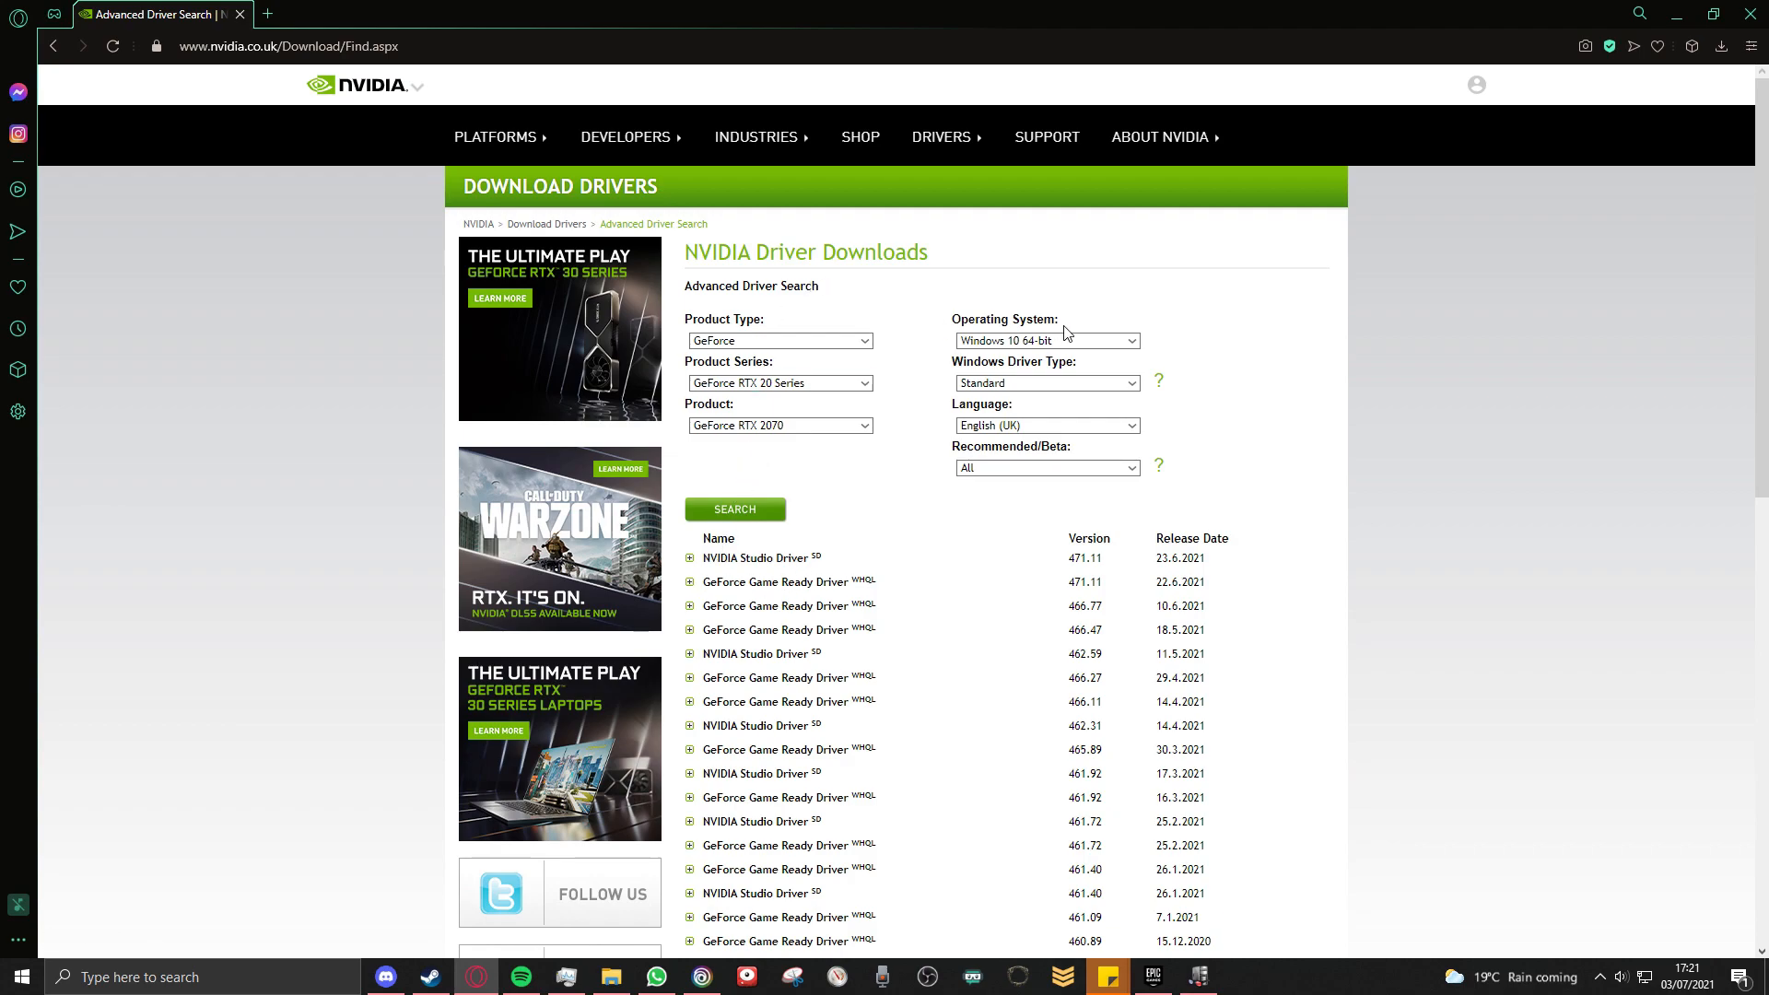
mouse_move(739, 509)
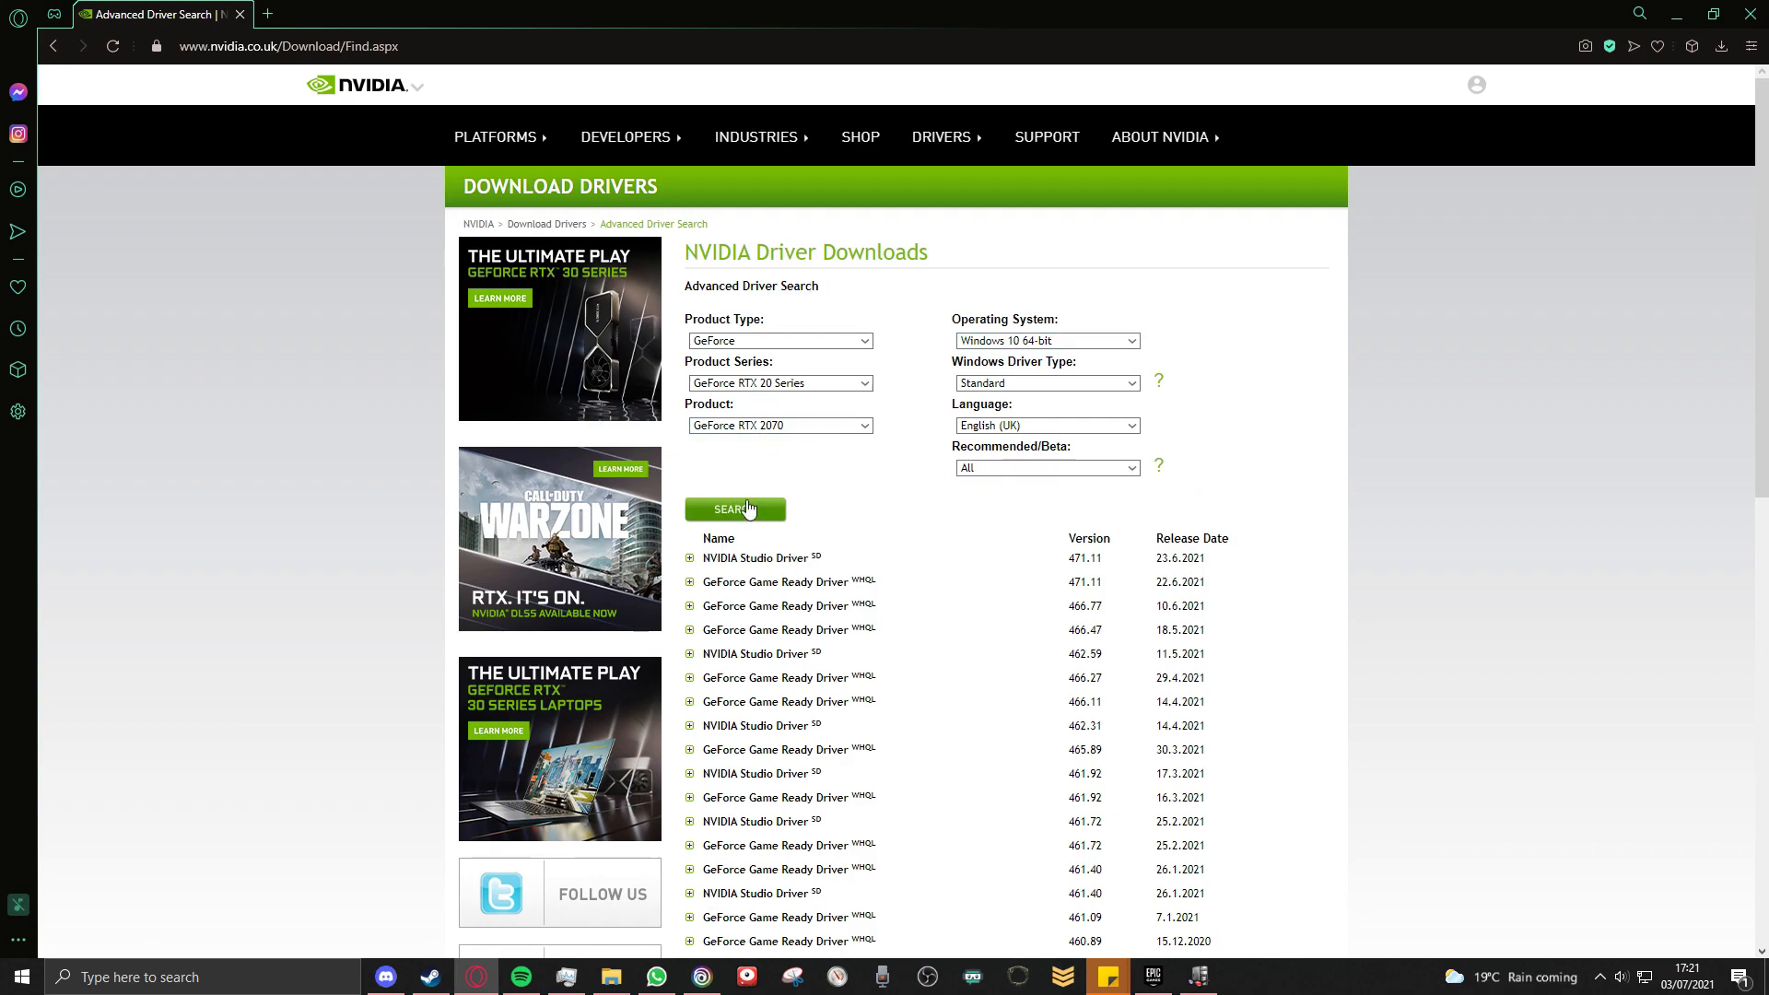
double_click(1083, 581)
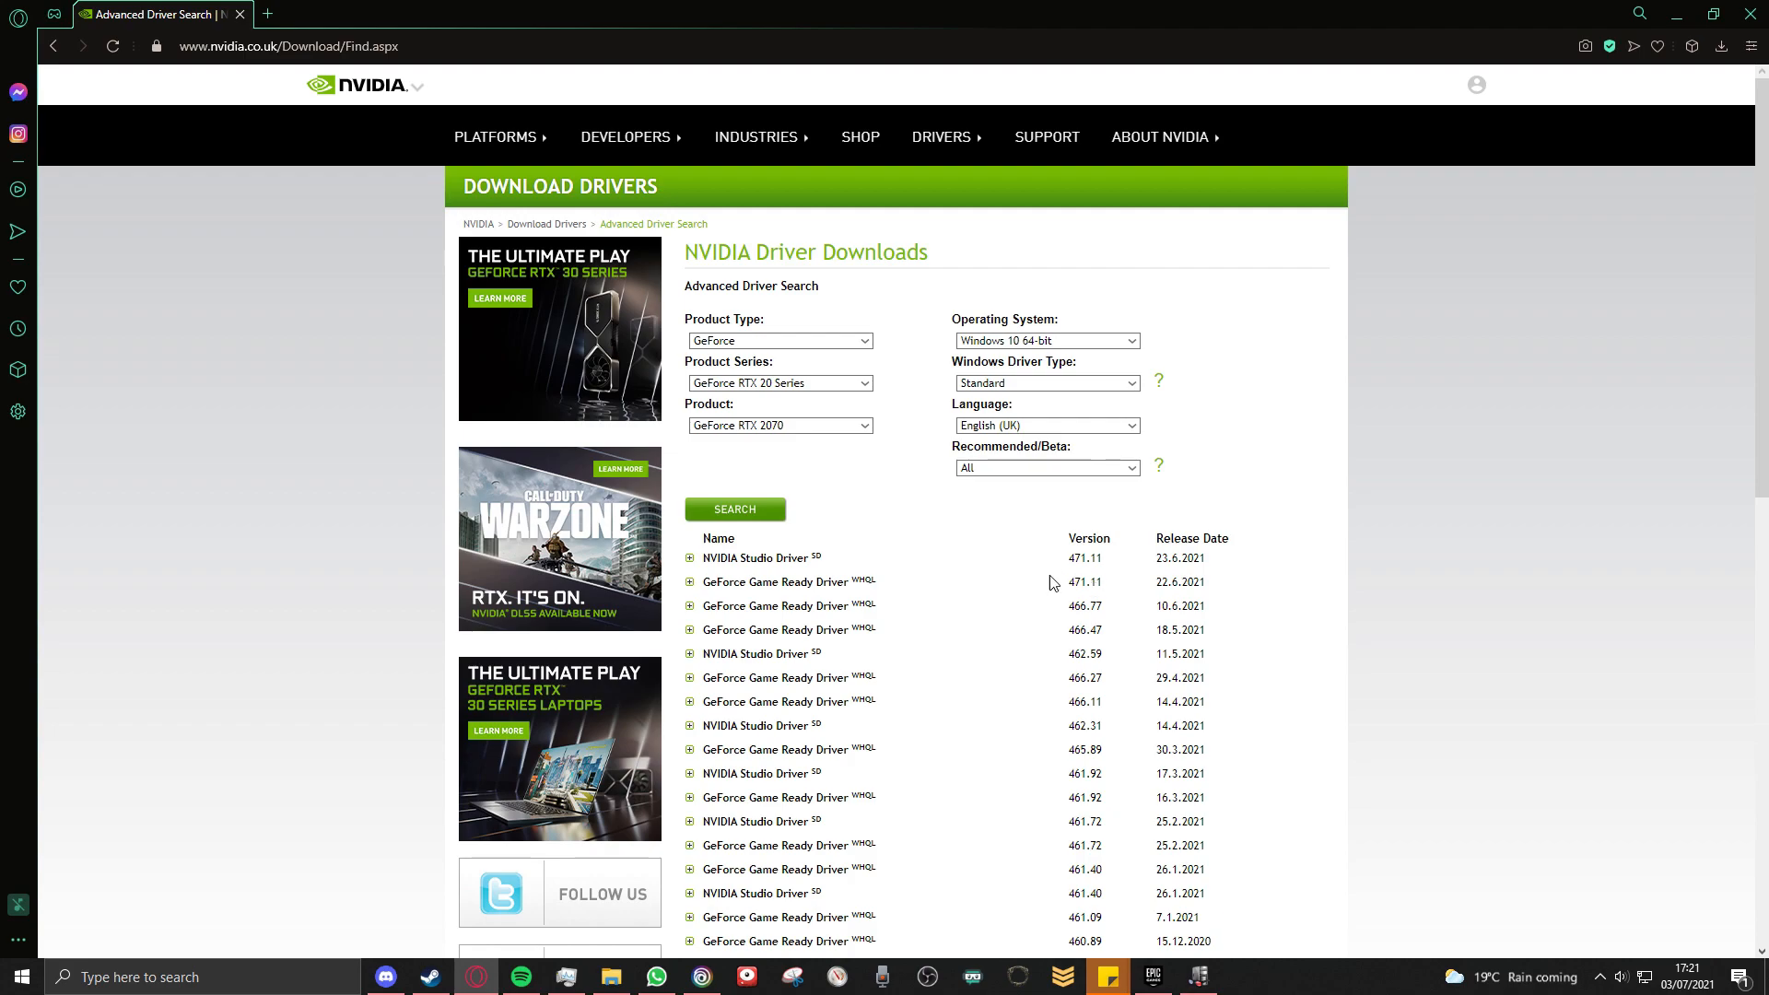
mouse_move(1063, 607)
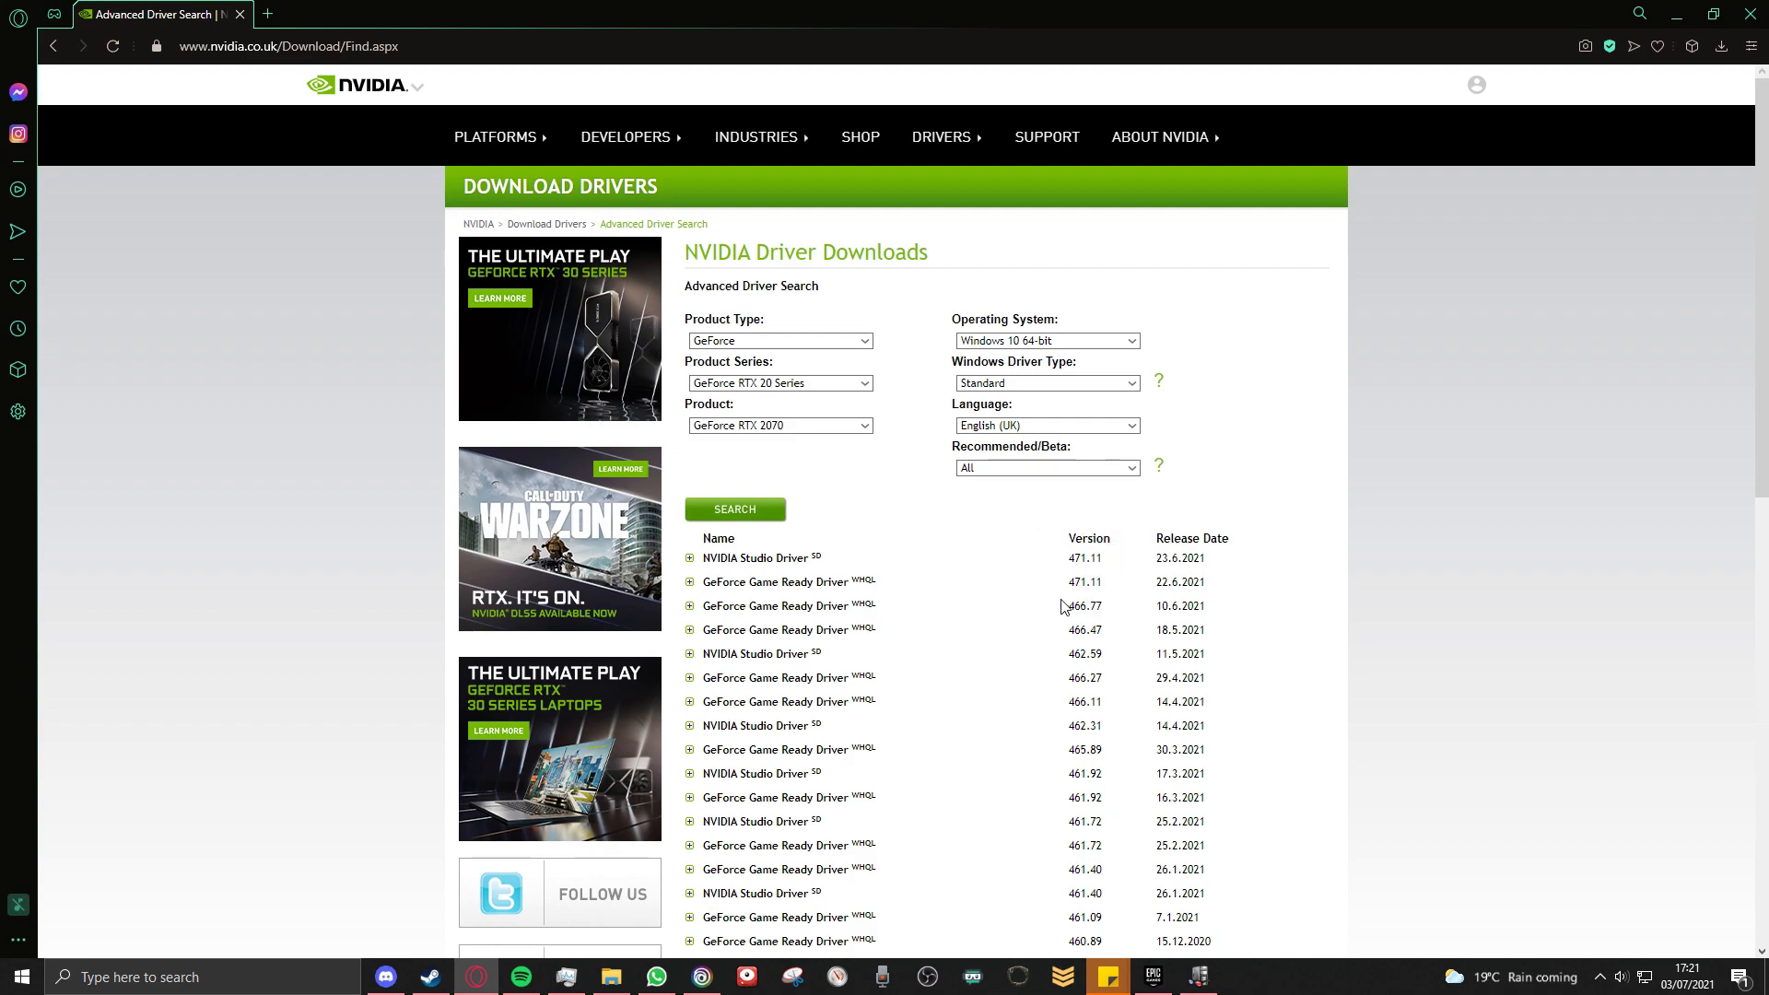
mouse_move(1036, 608)
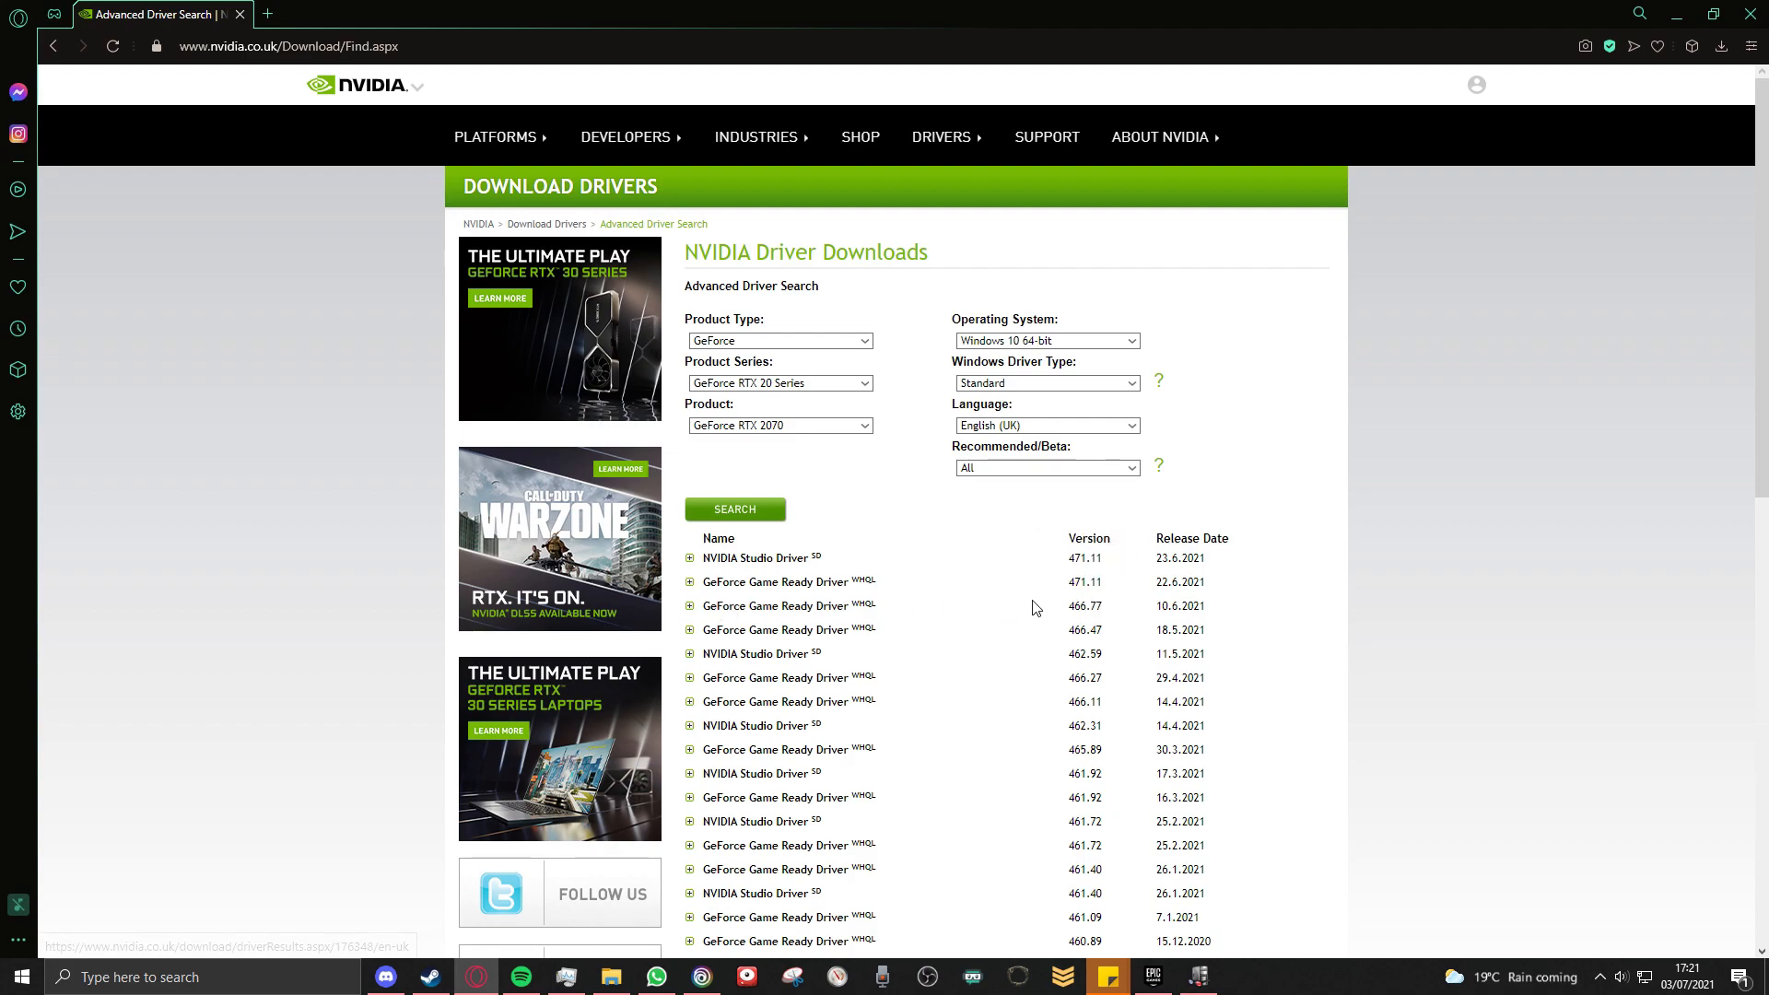
Choose Game Ready Driver 466.77 from the results and go to its download page.
double_click(1083, 606)
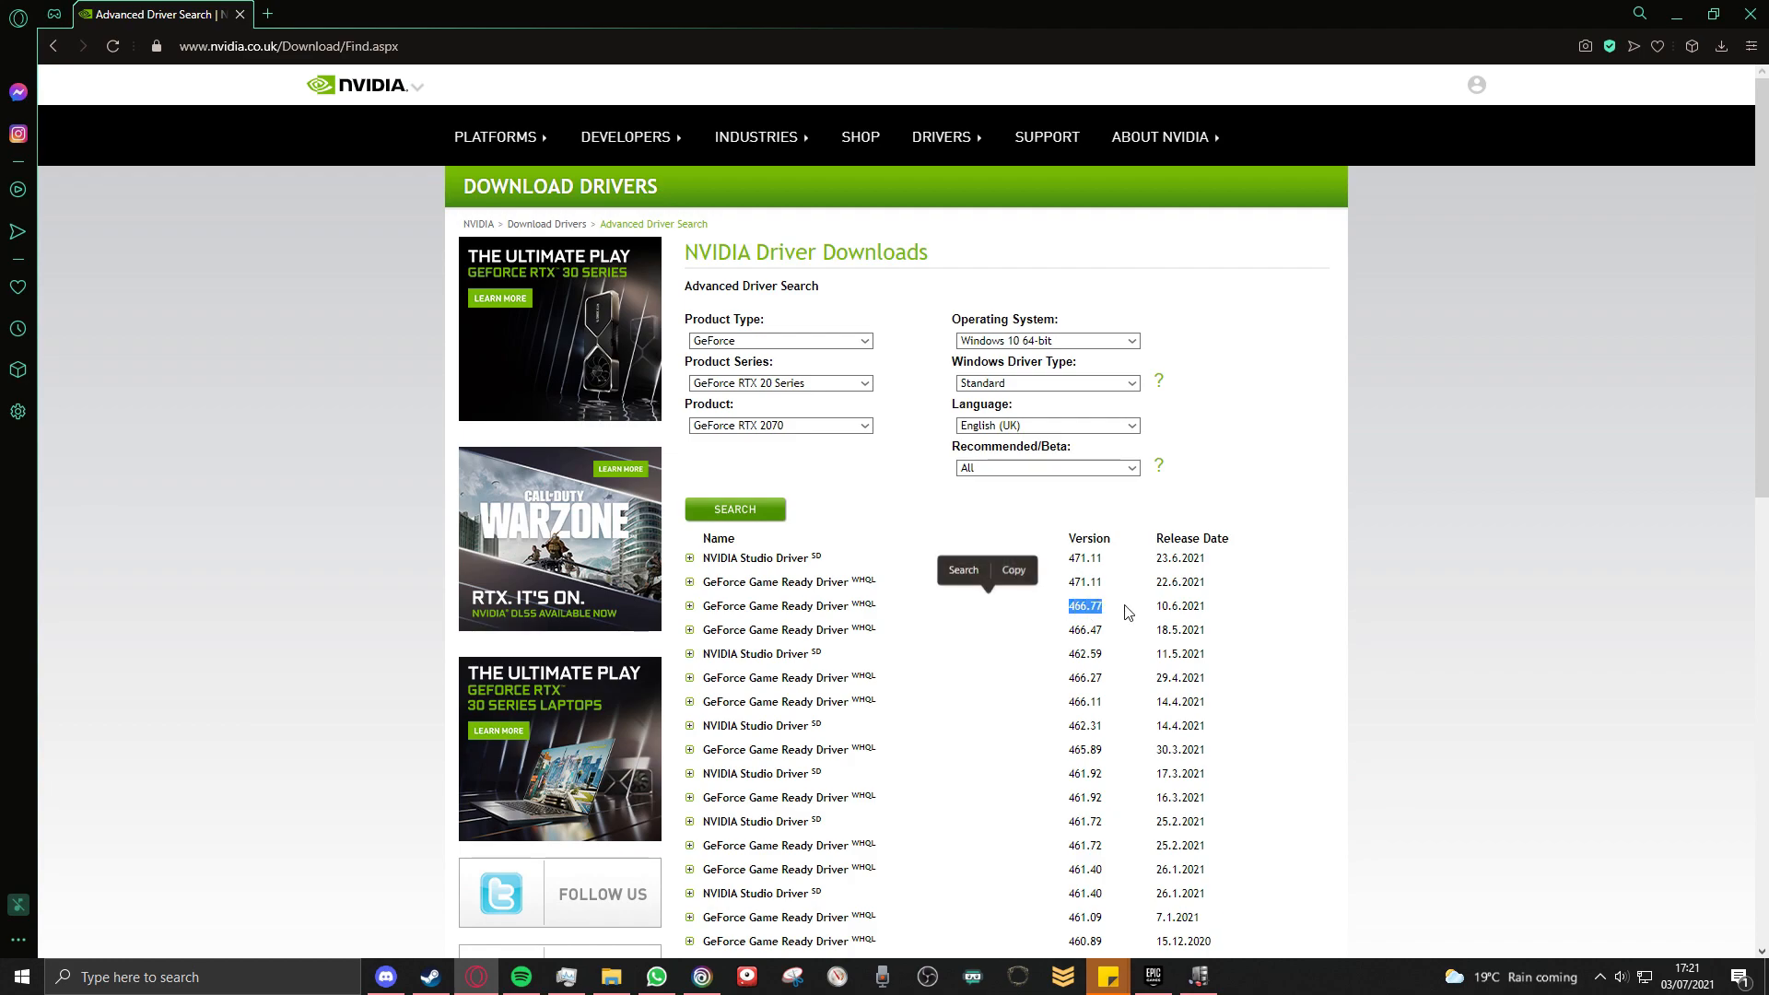
mouse_move(700, 612)
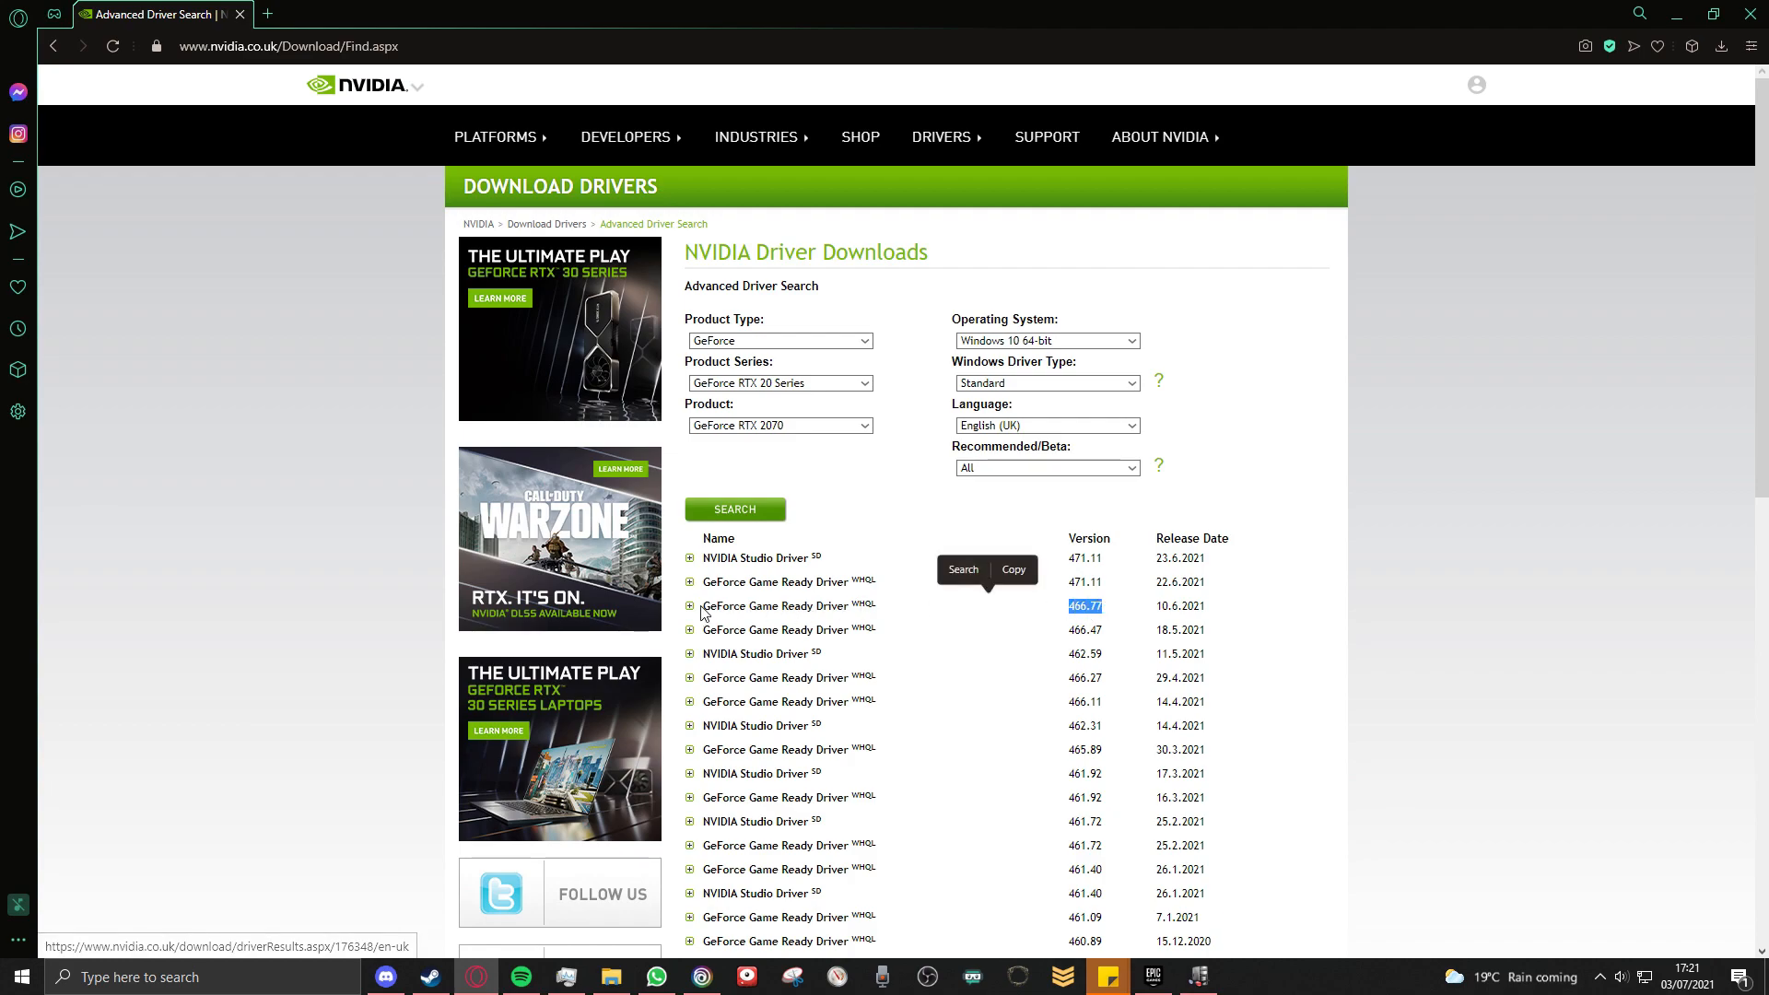
left_click(689, 606)
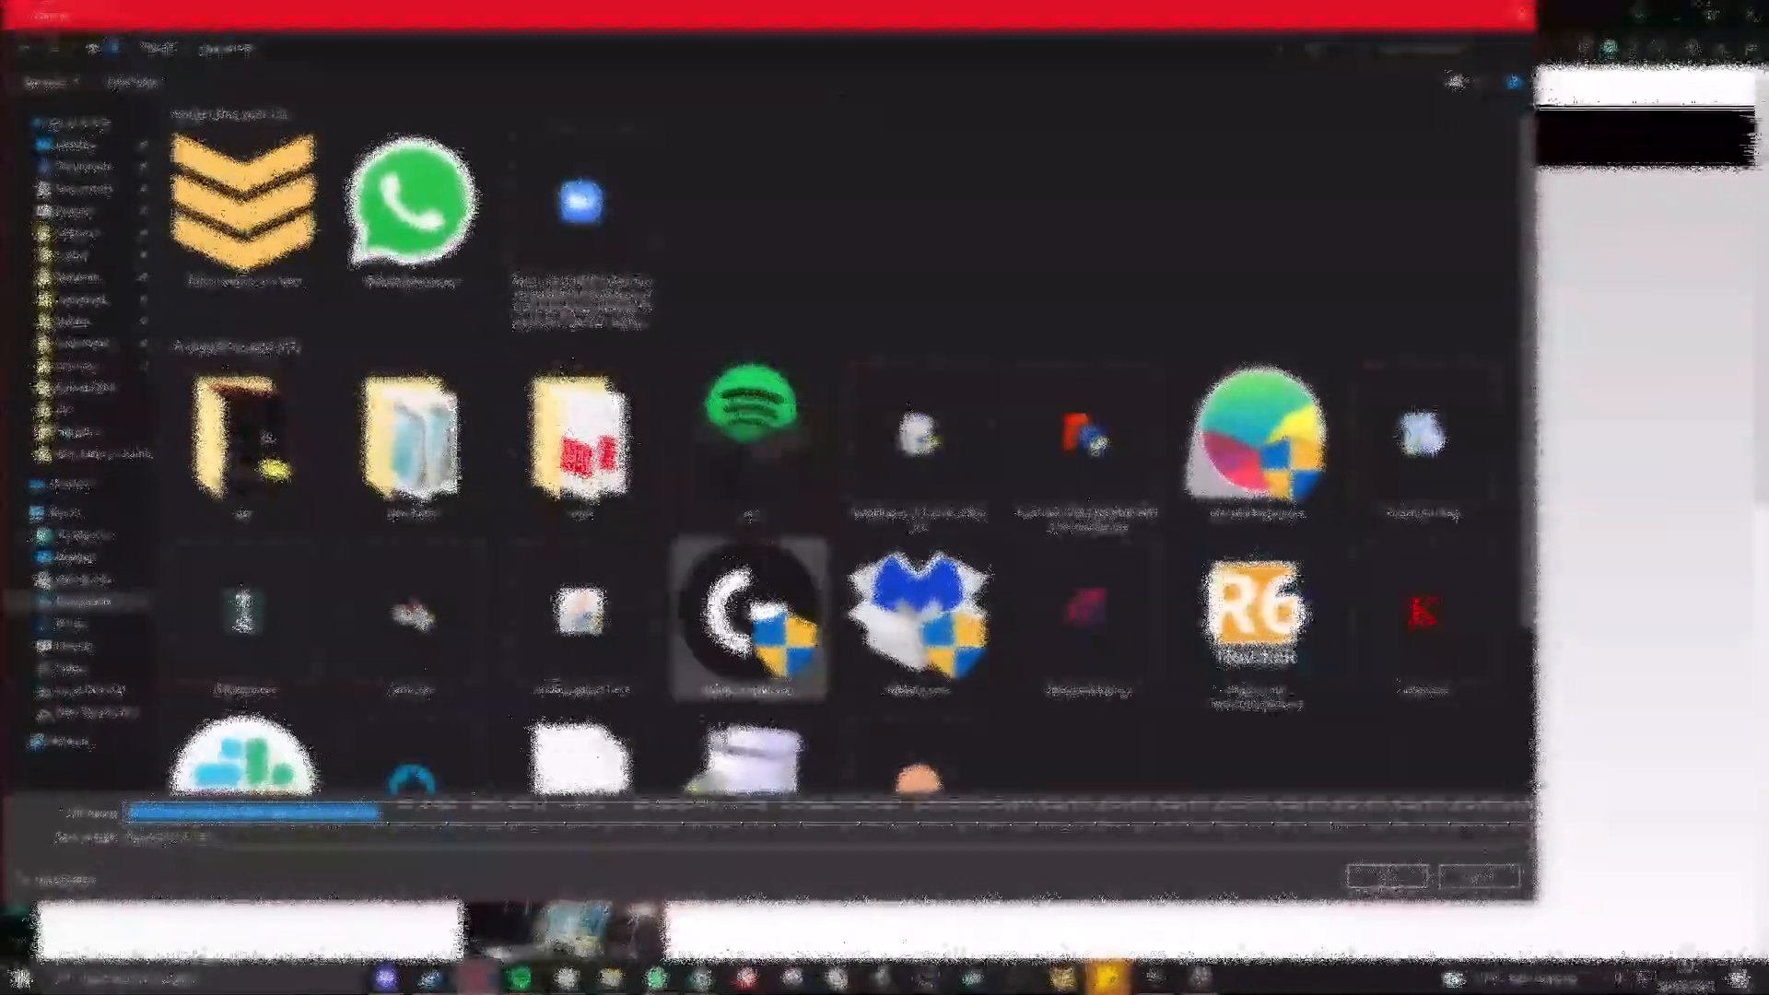
Download the 466.77 driver installer .exe to the computer.
left_click(1002, 339)
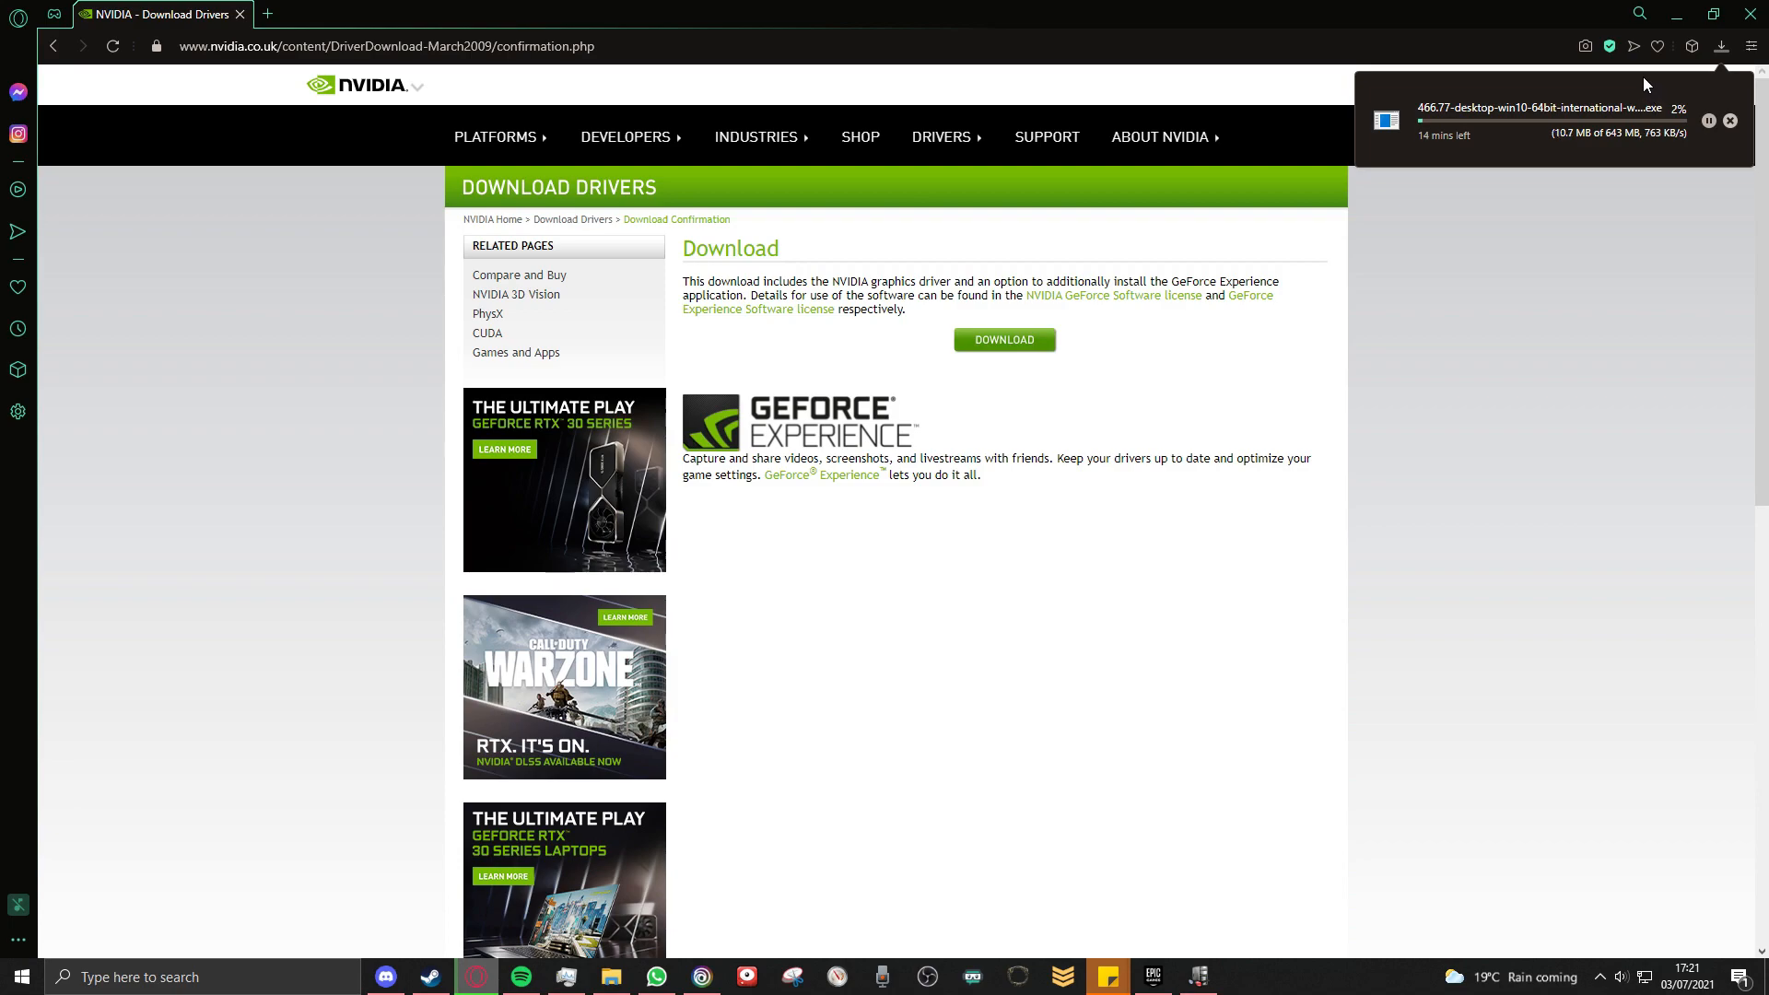
mouse_move(1597, 149)
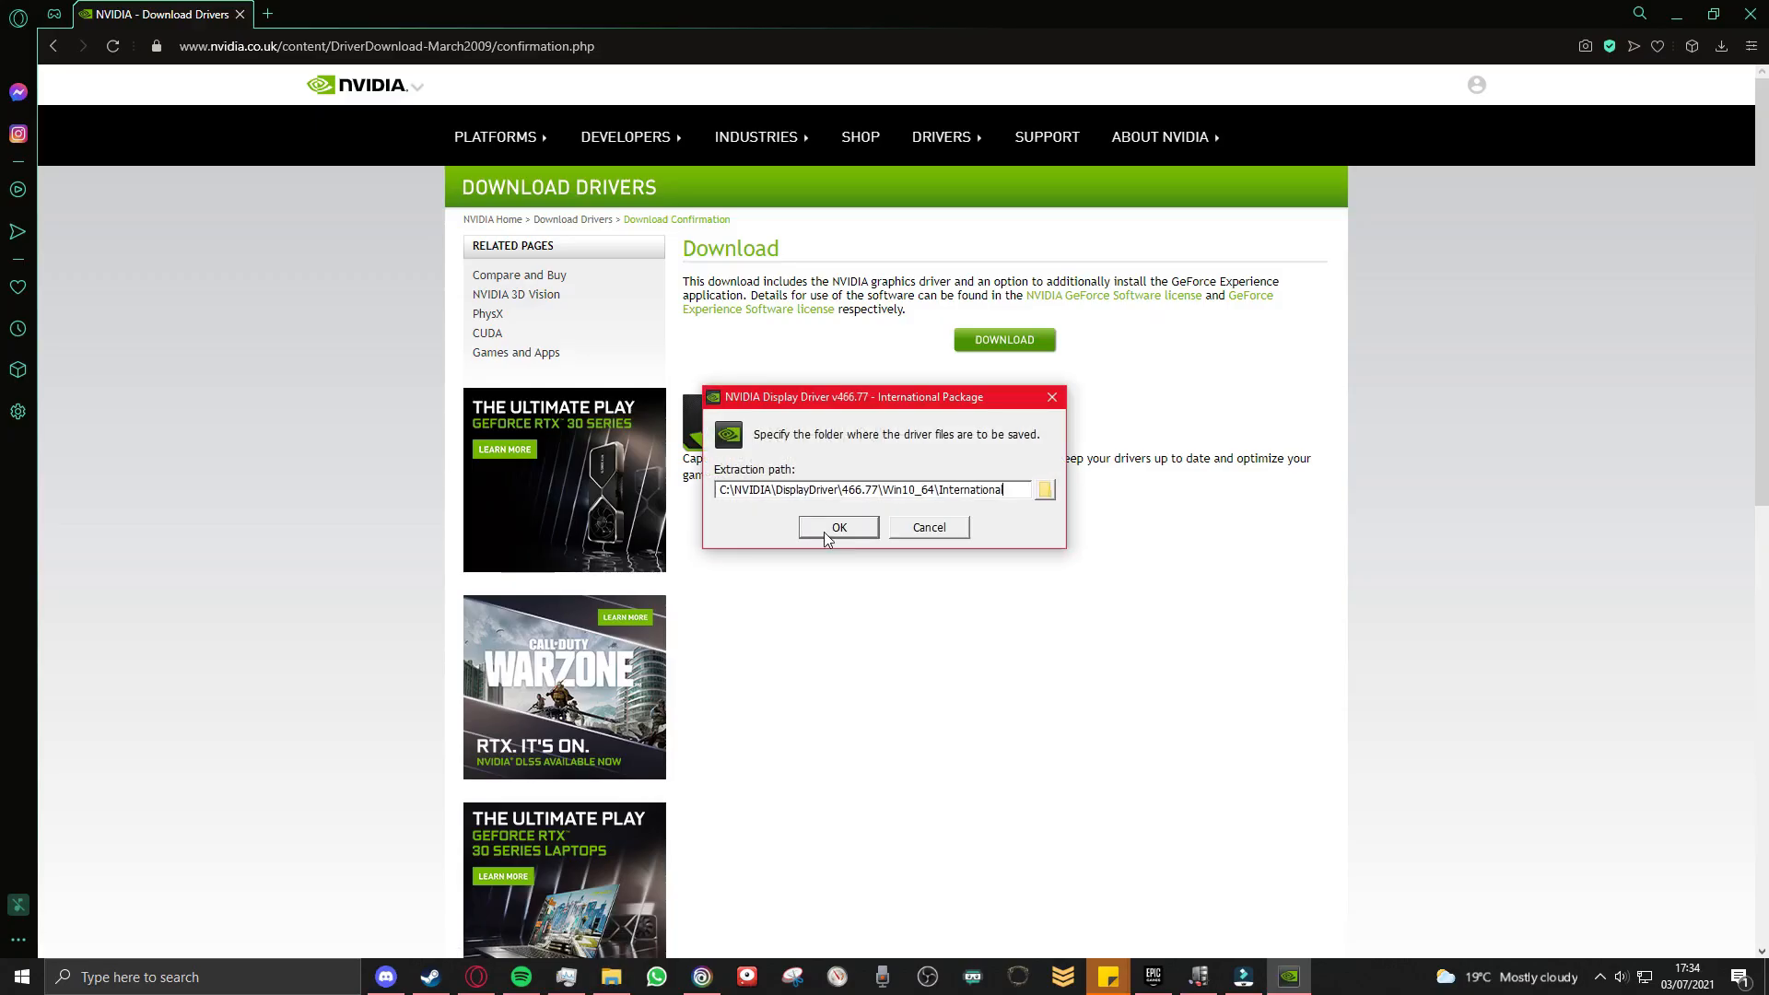
Extract the installer to the default folder and let the NVIDIA Installer start.
left_click(836, 527)
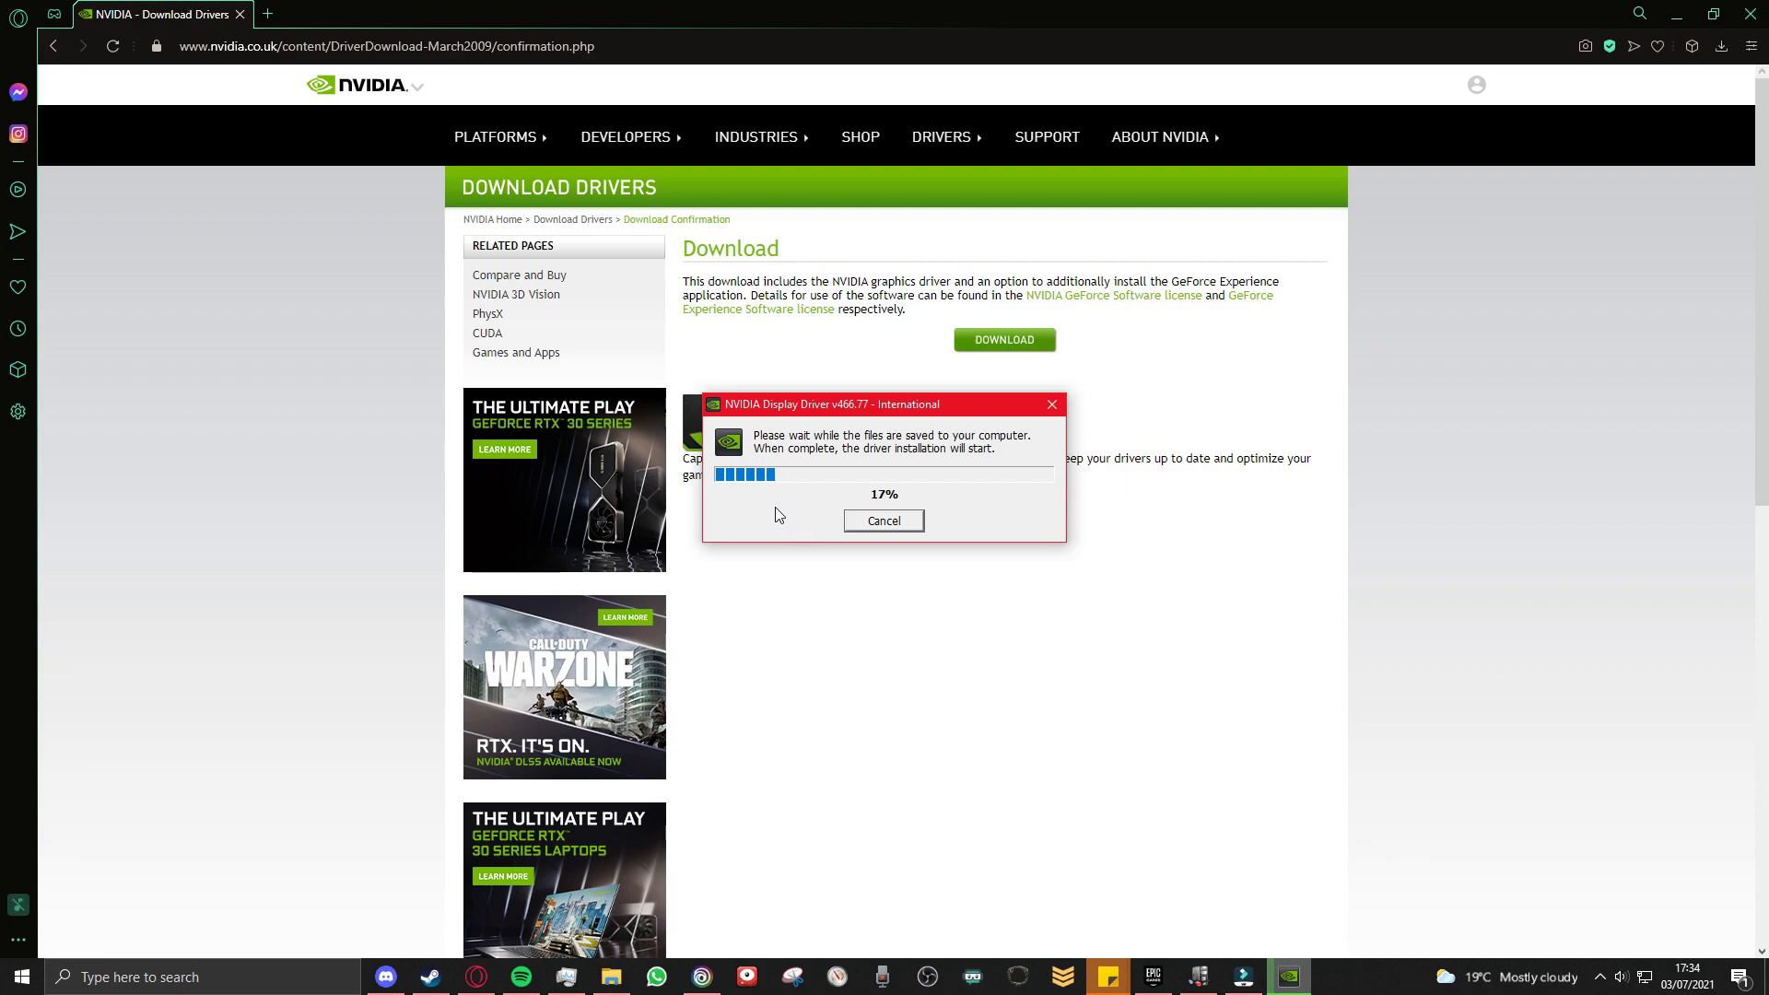
left_click(882, 520)
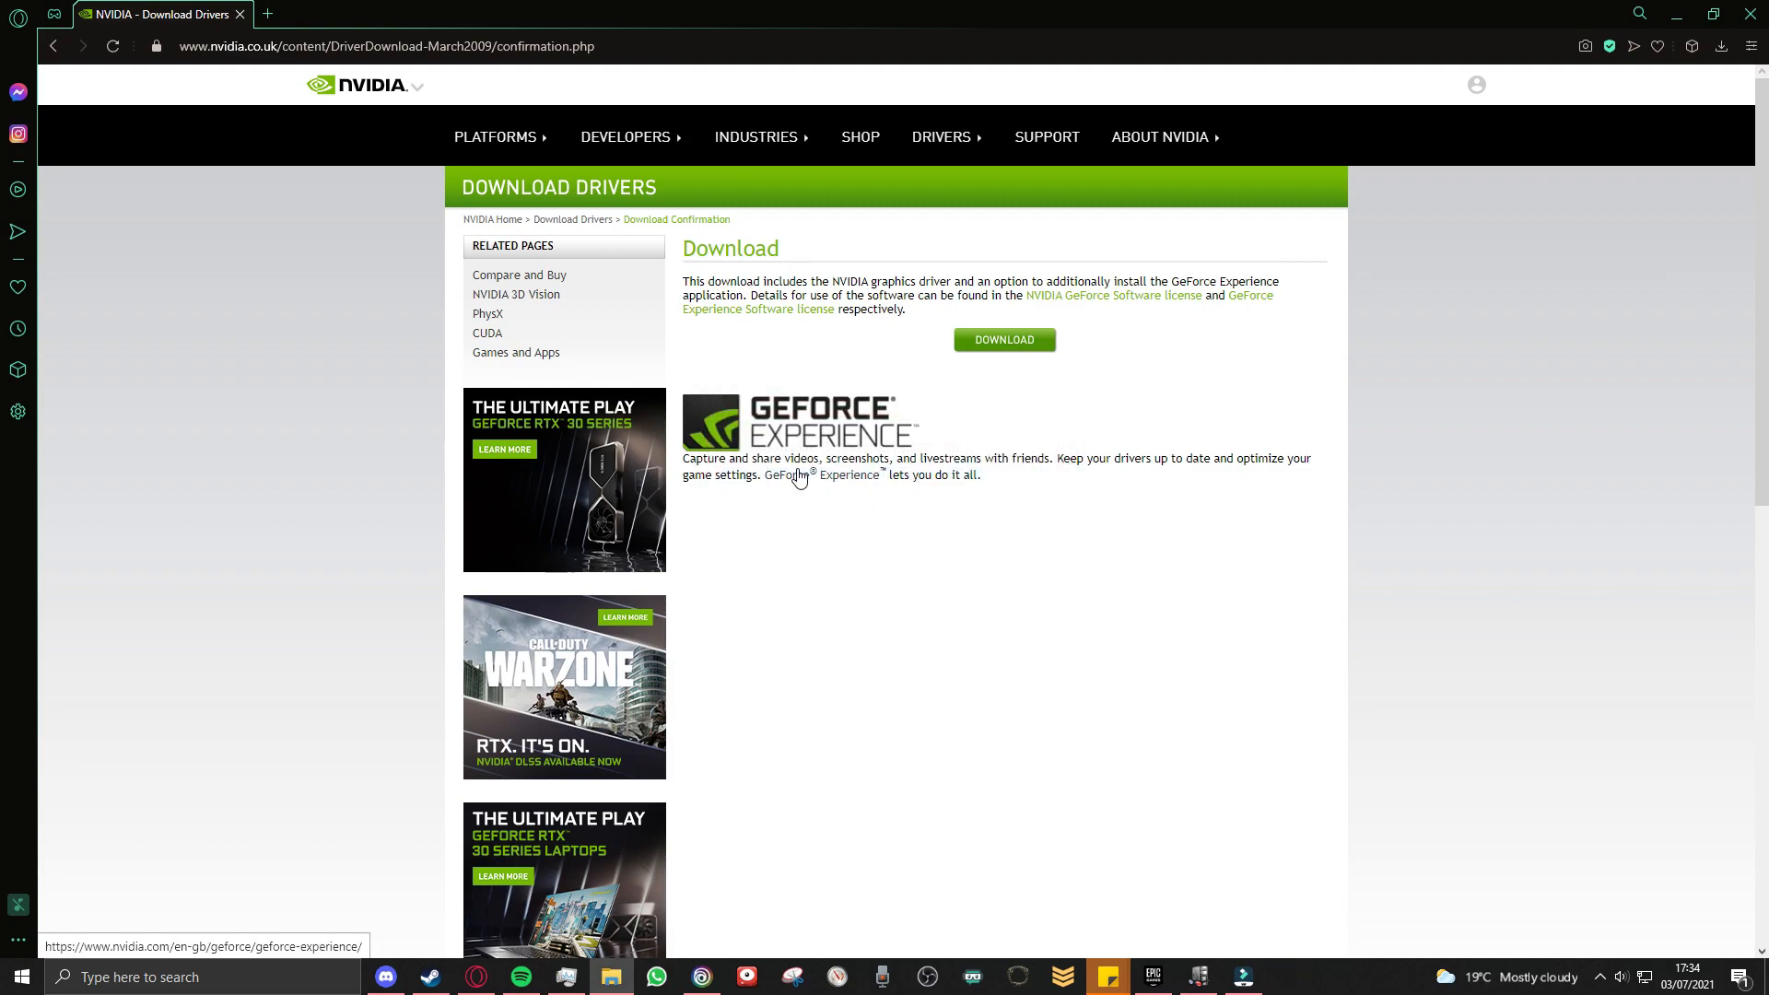
left_click(1002, 339)
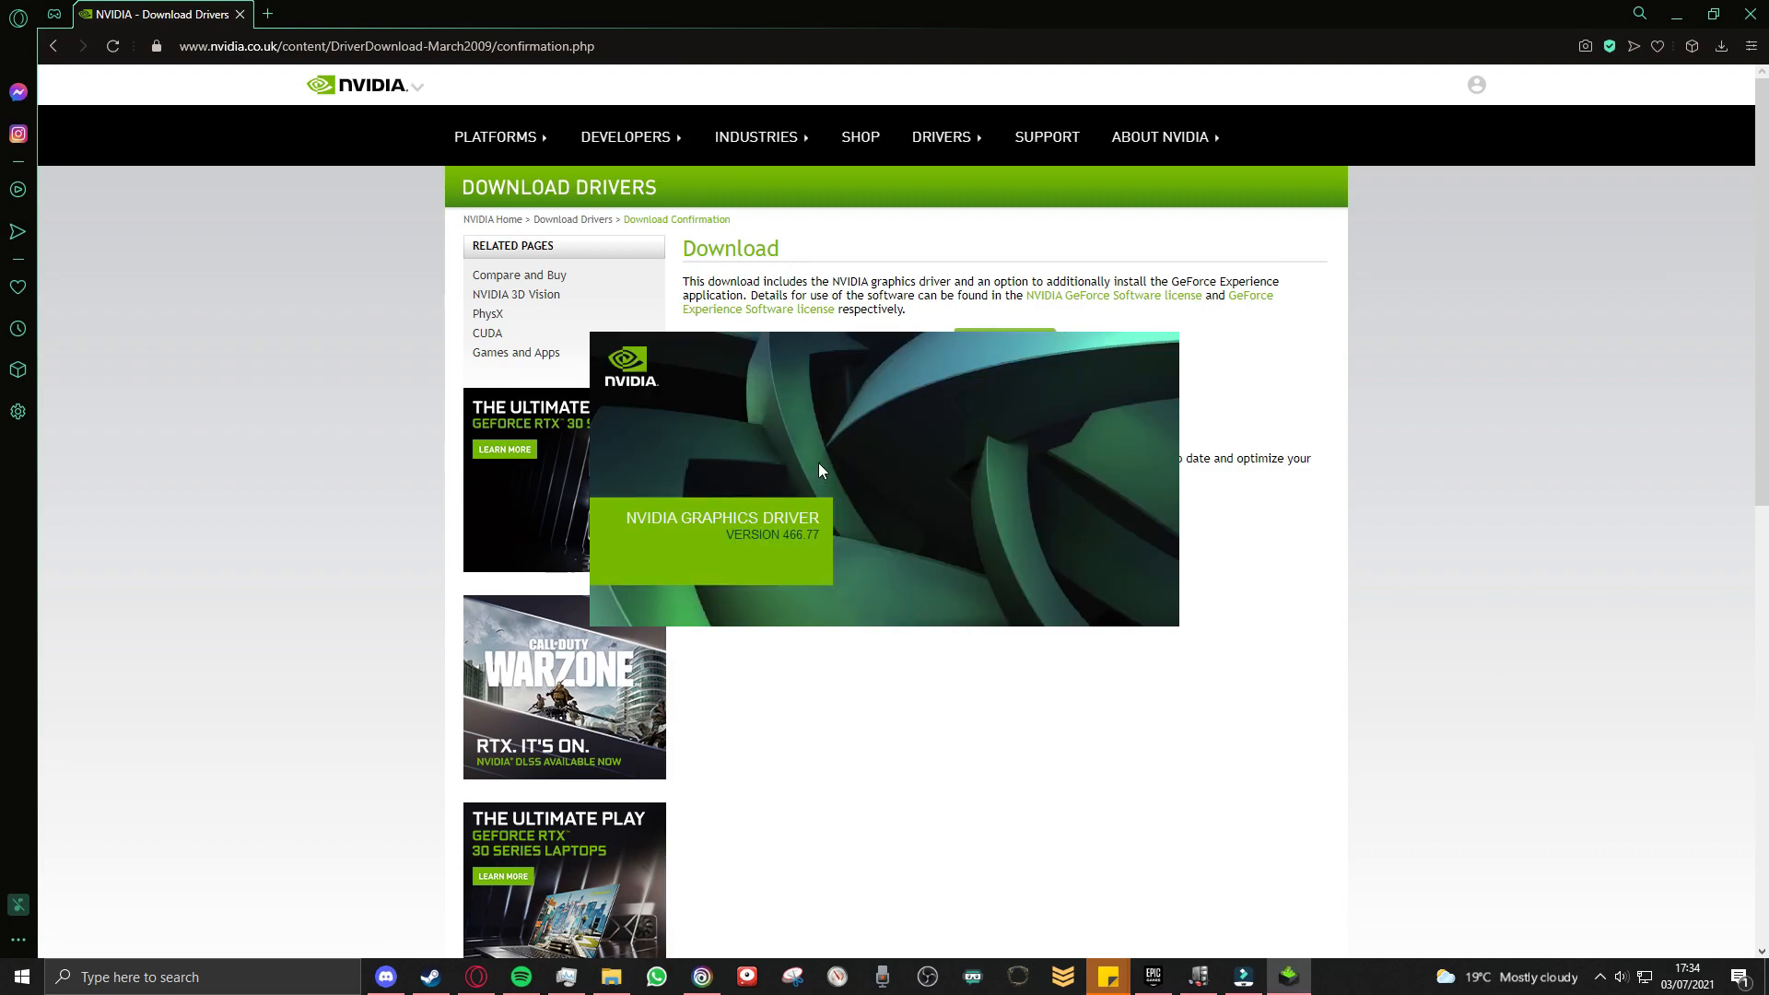
mouse_move(777, 433)
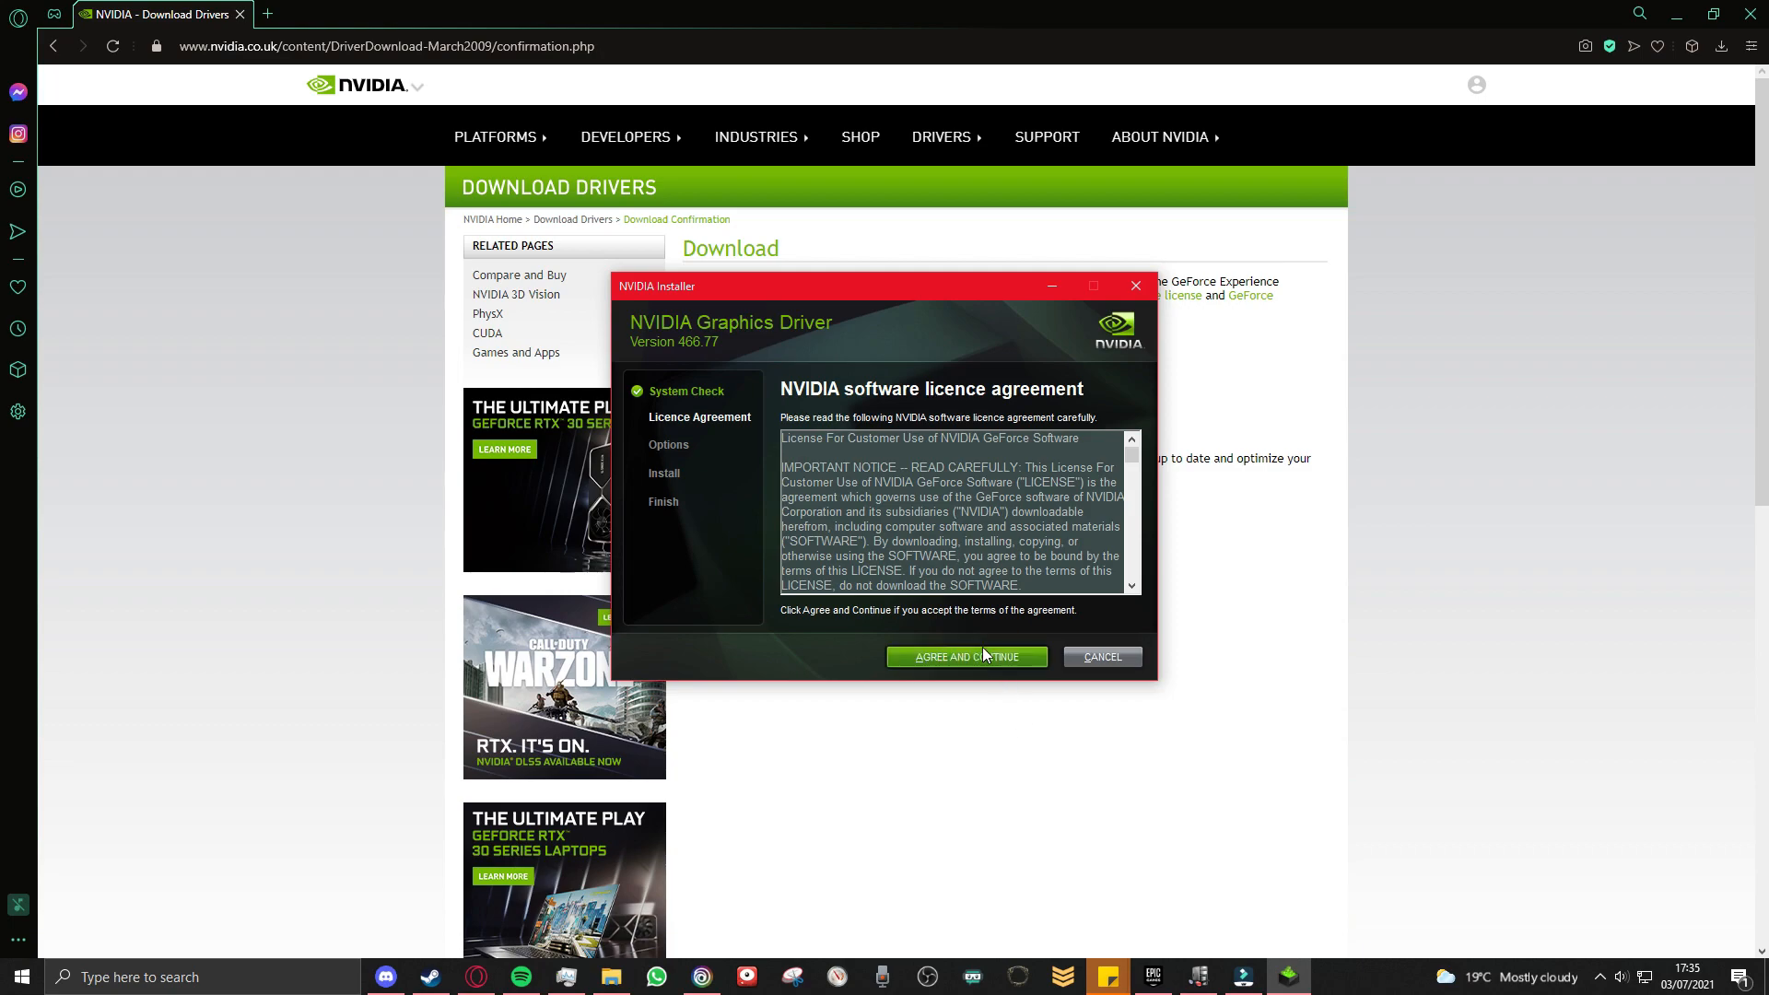
Accept the licence and install driver 466.77 with the Express (Recommended) option.
left_click(964, 656)
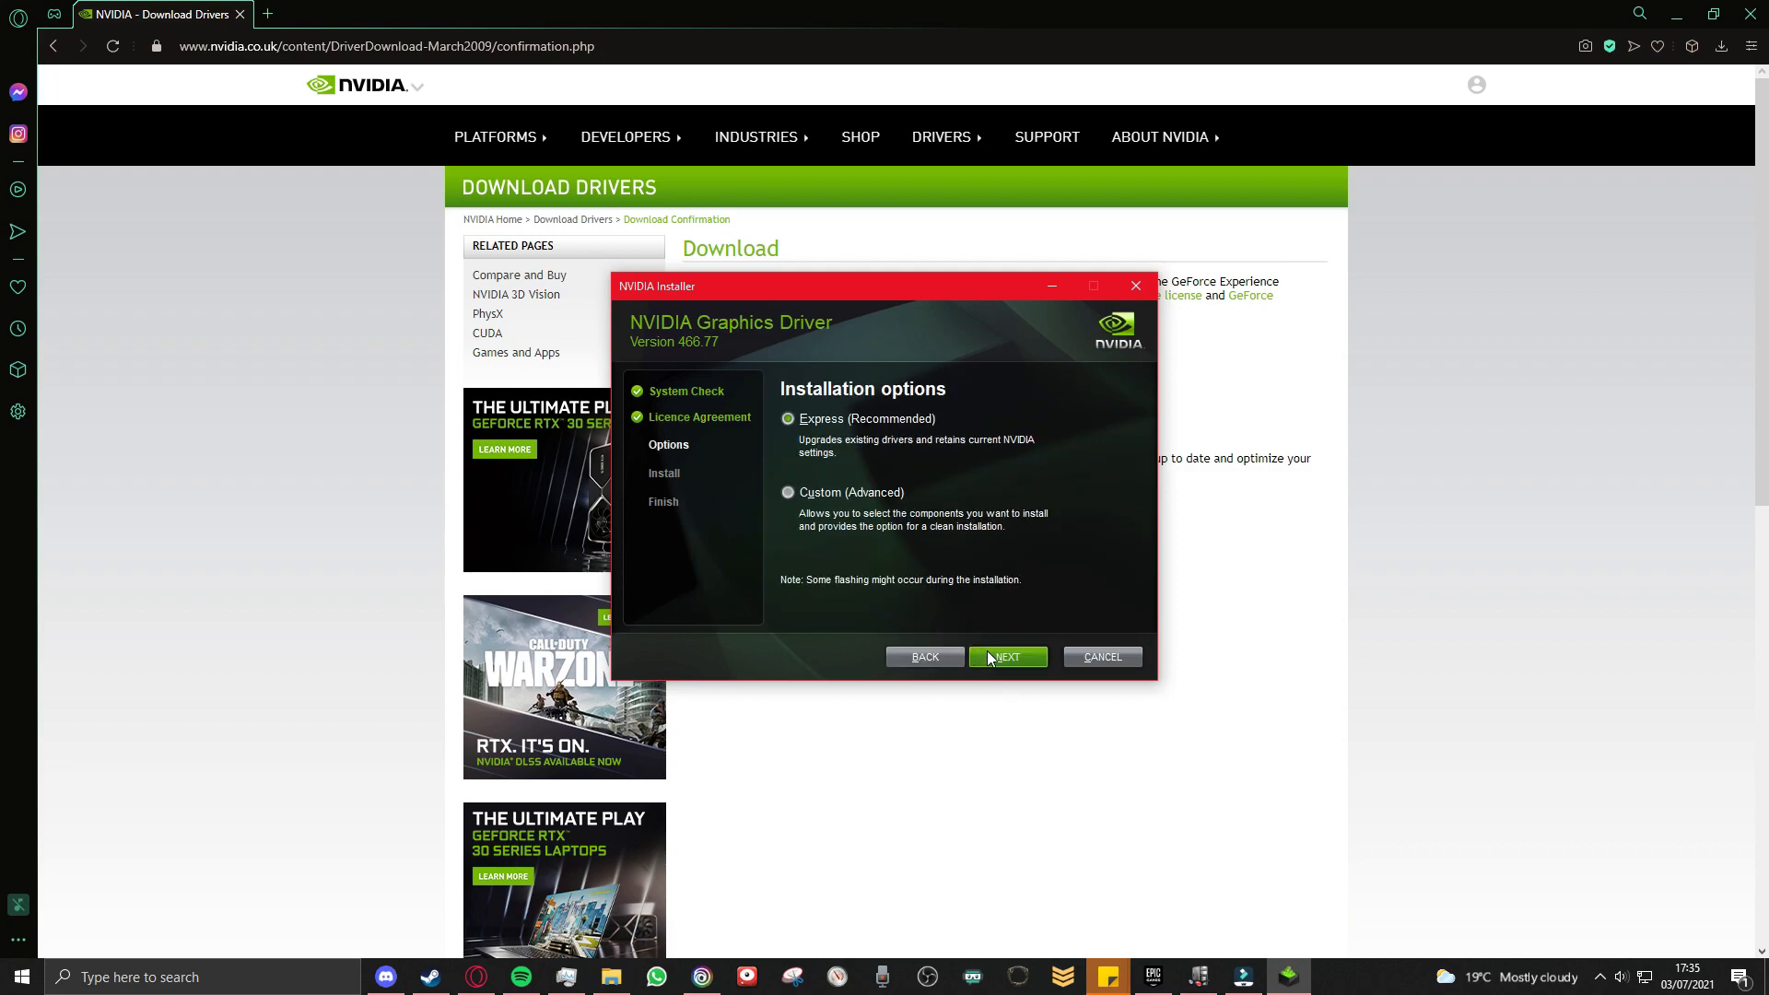
left_click(1006, 656)
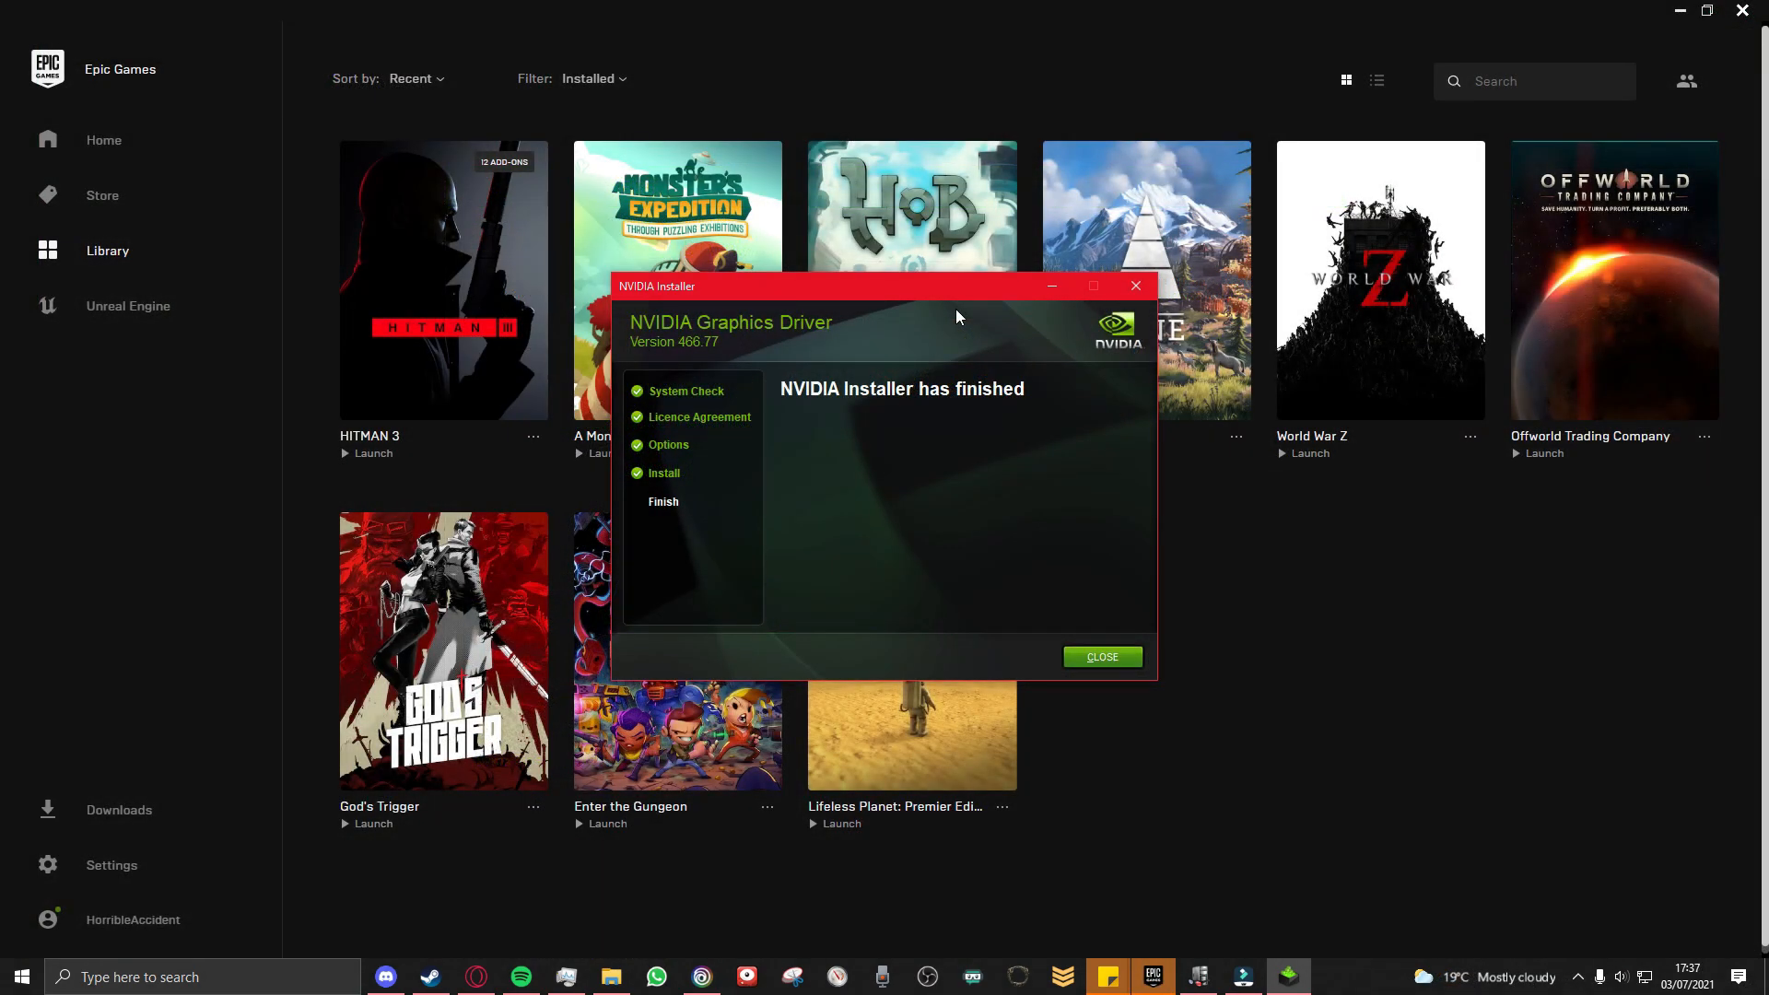
mouse_move(1102, 656)
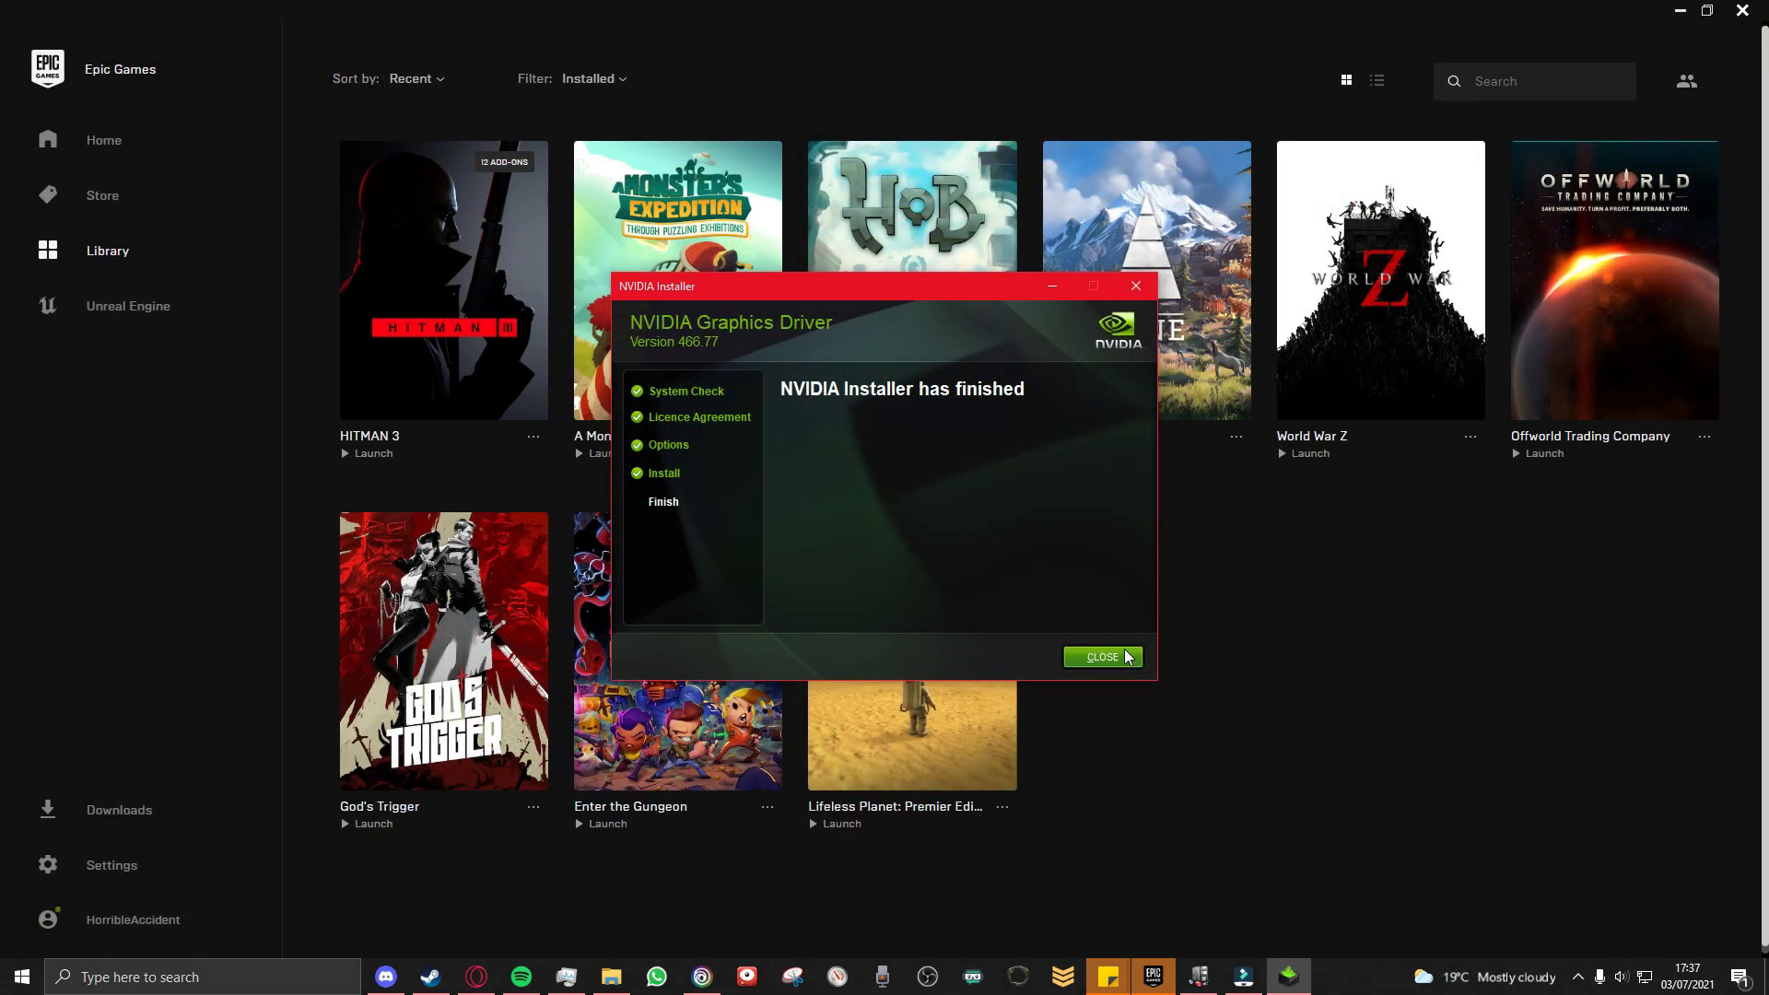
Close the finished NVIDIA Installer and launch HITMAN 3 from the Epic Games library.
left_click(1101, 656)
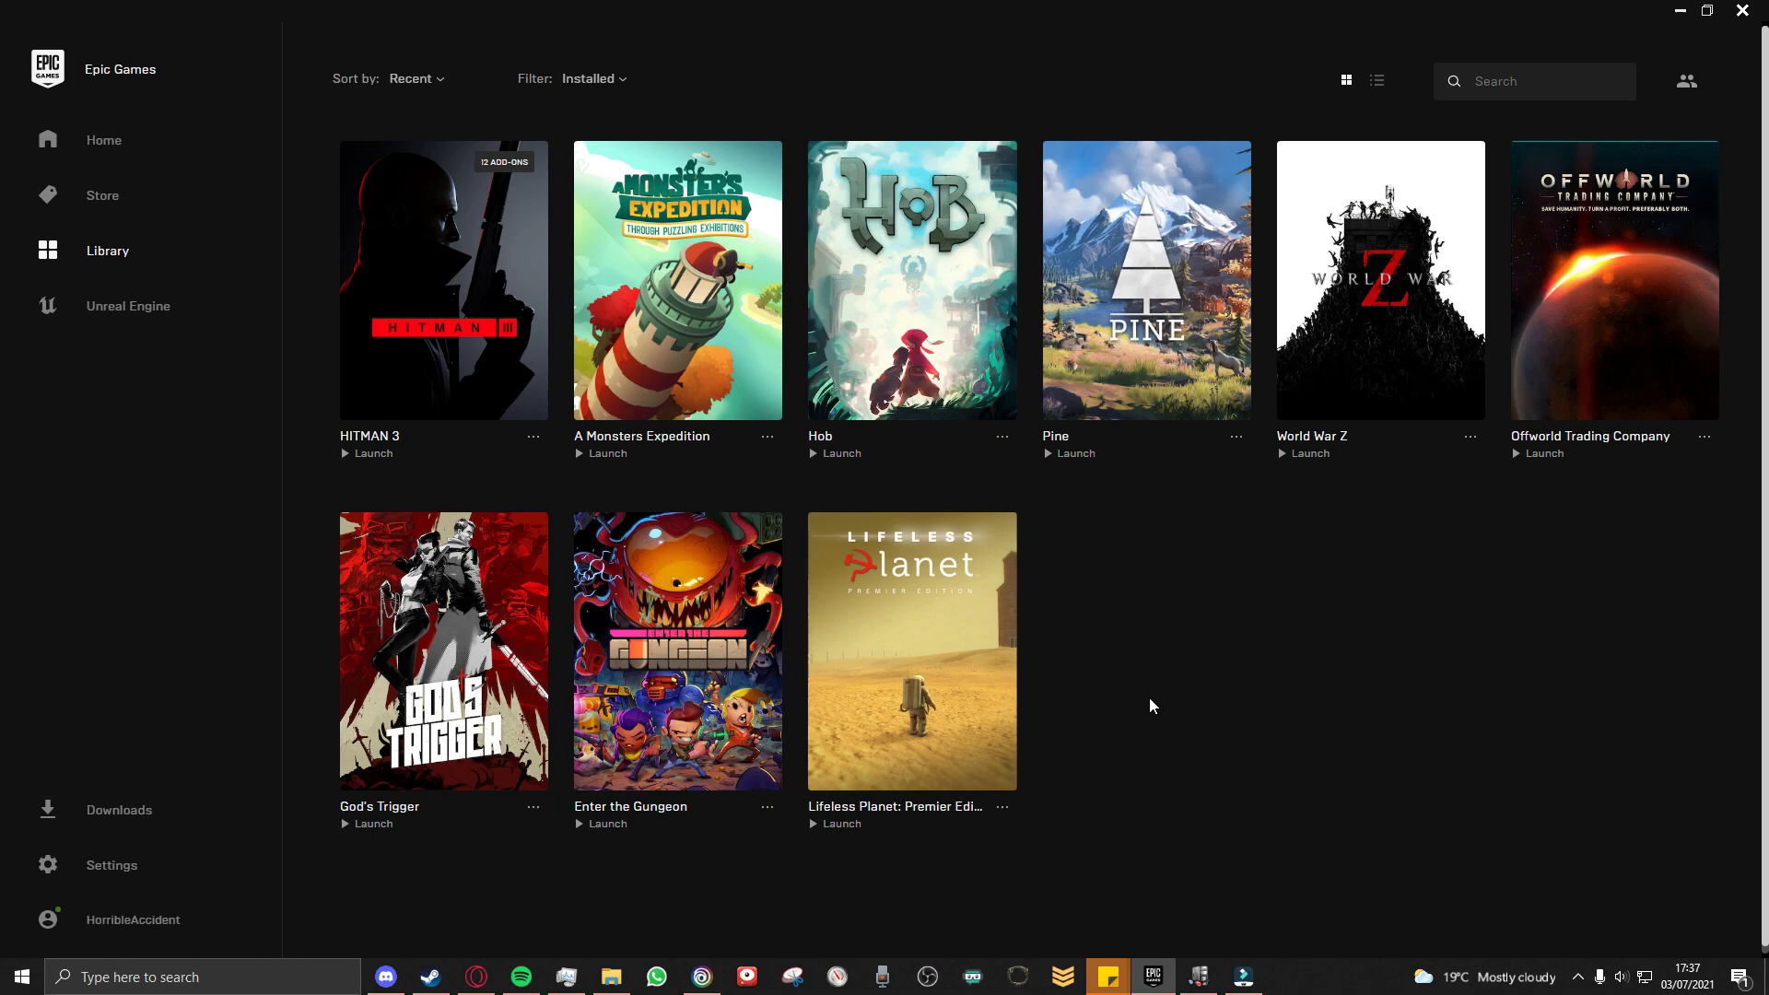
mouse_move(519, 525)
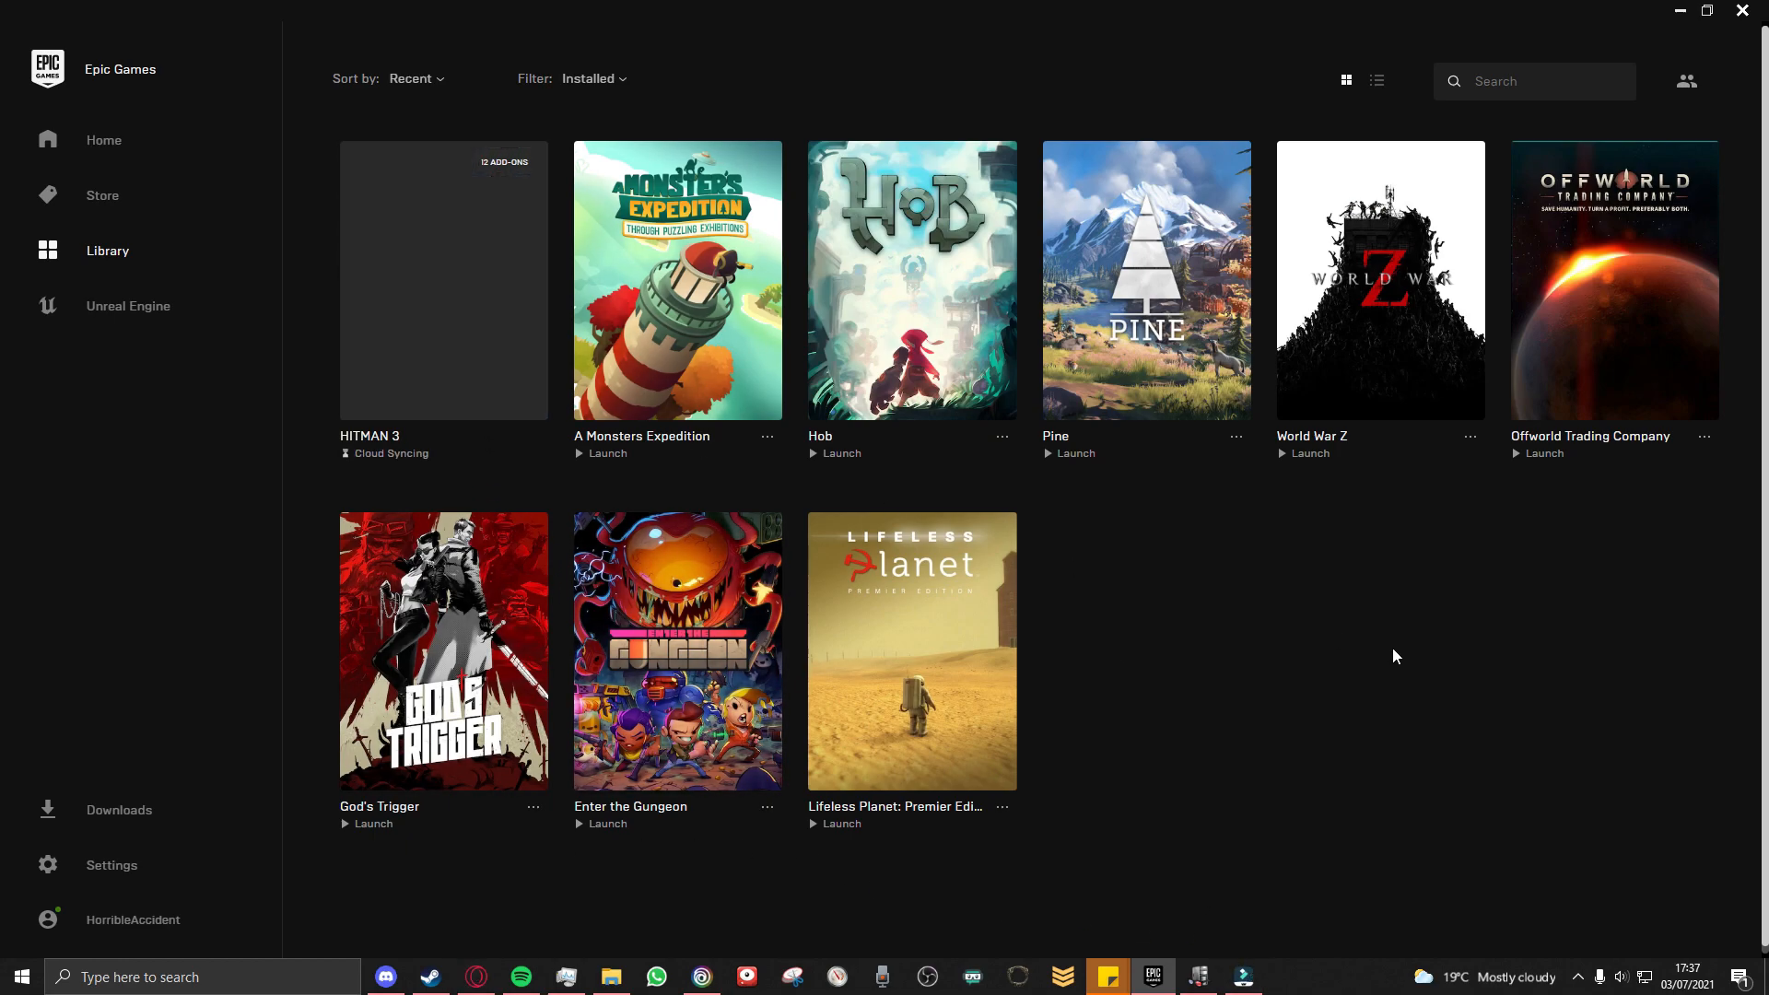
left_click(442, 280)
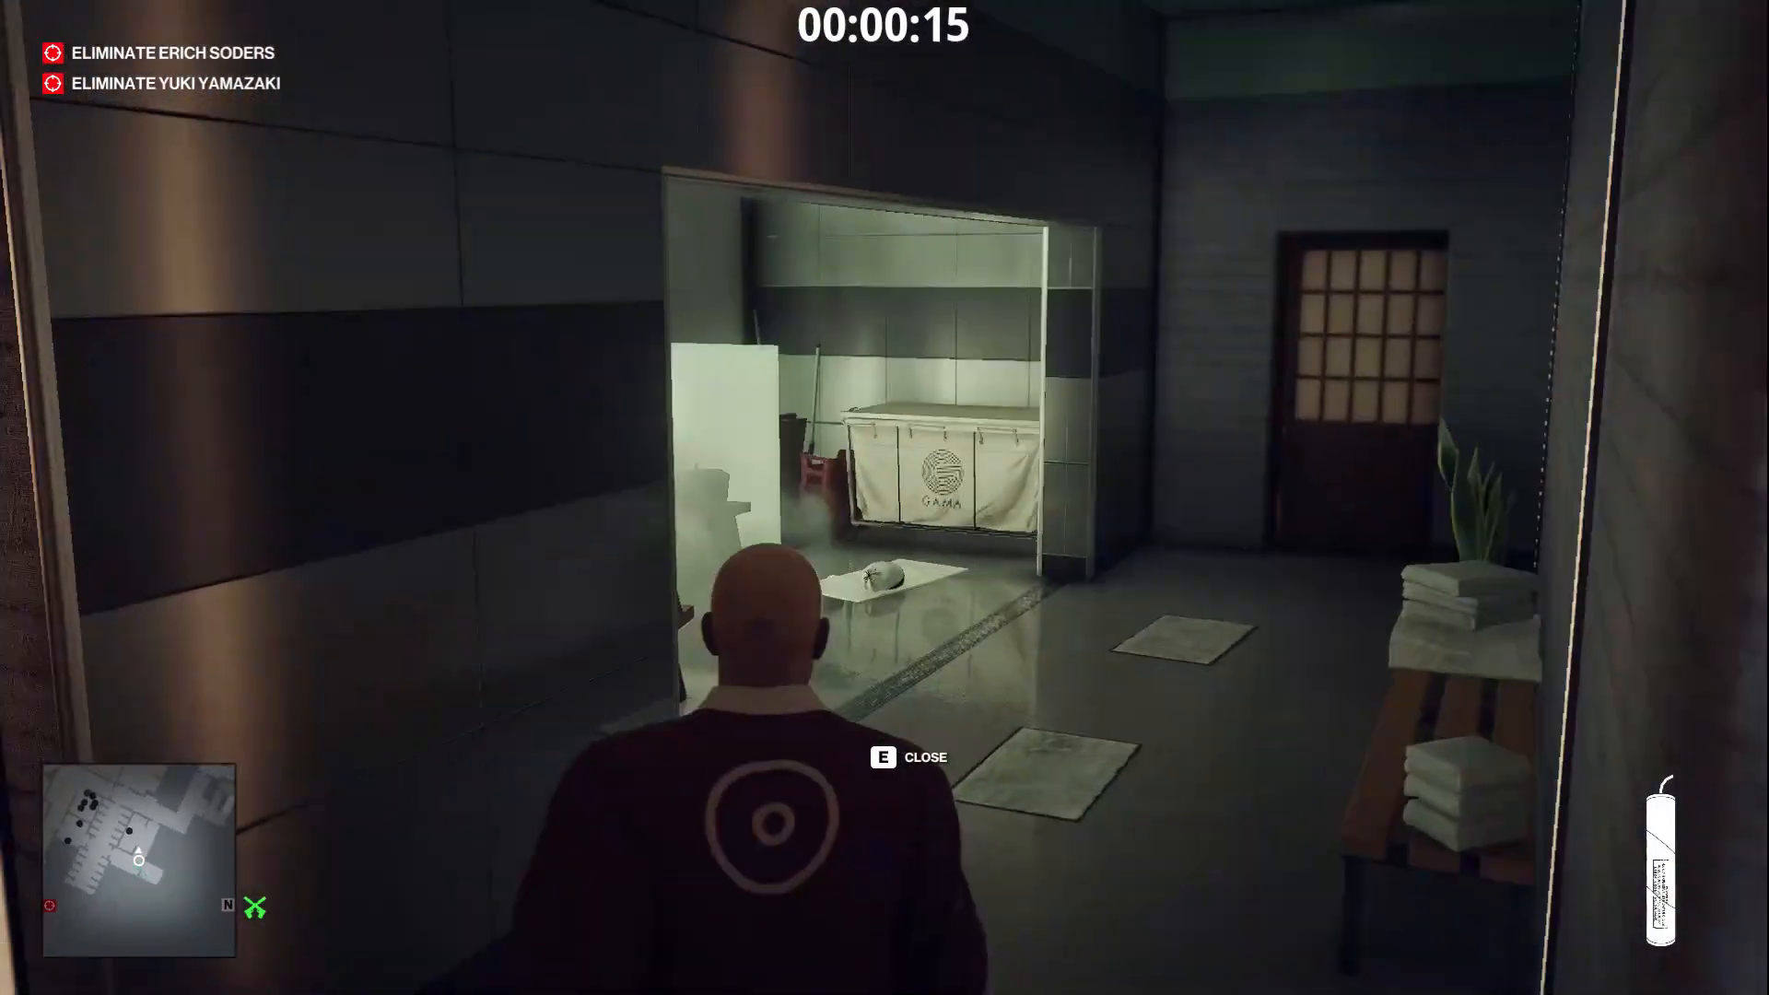
Walk Agent 47 through the corridor, past the red helicopter and down the steps to the cliff ledge.
key("w")
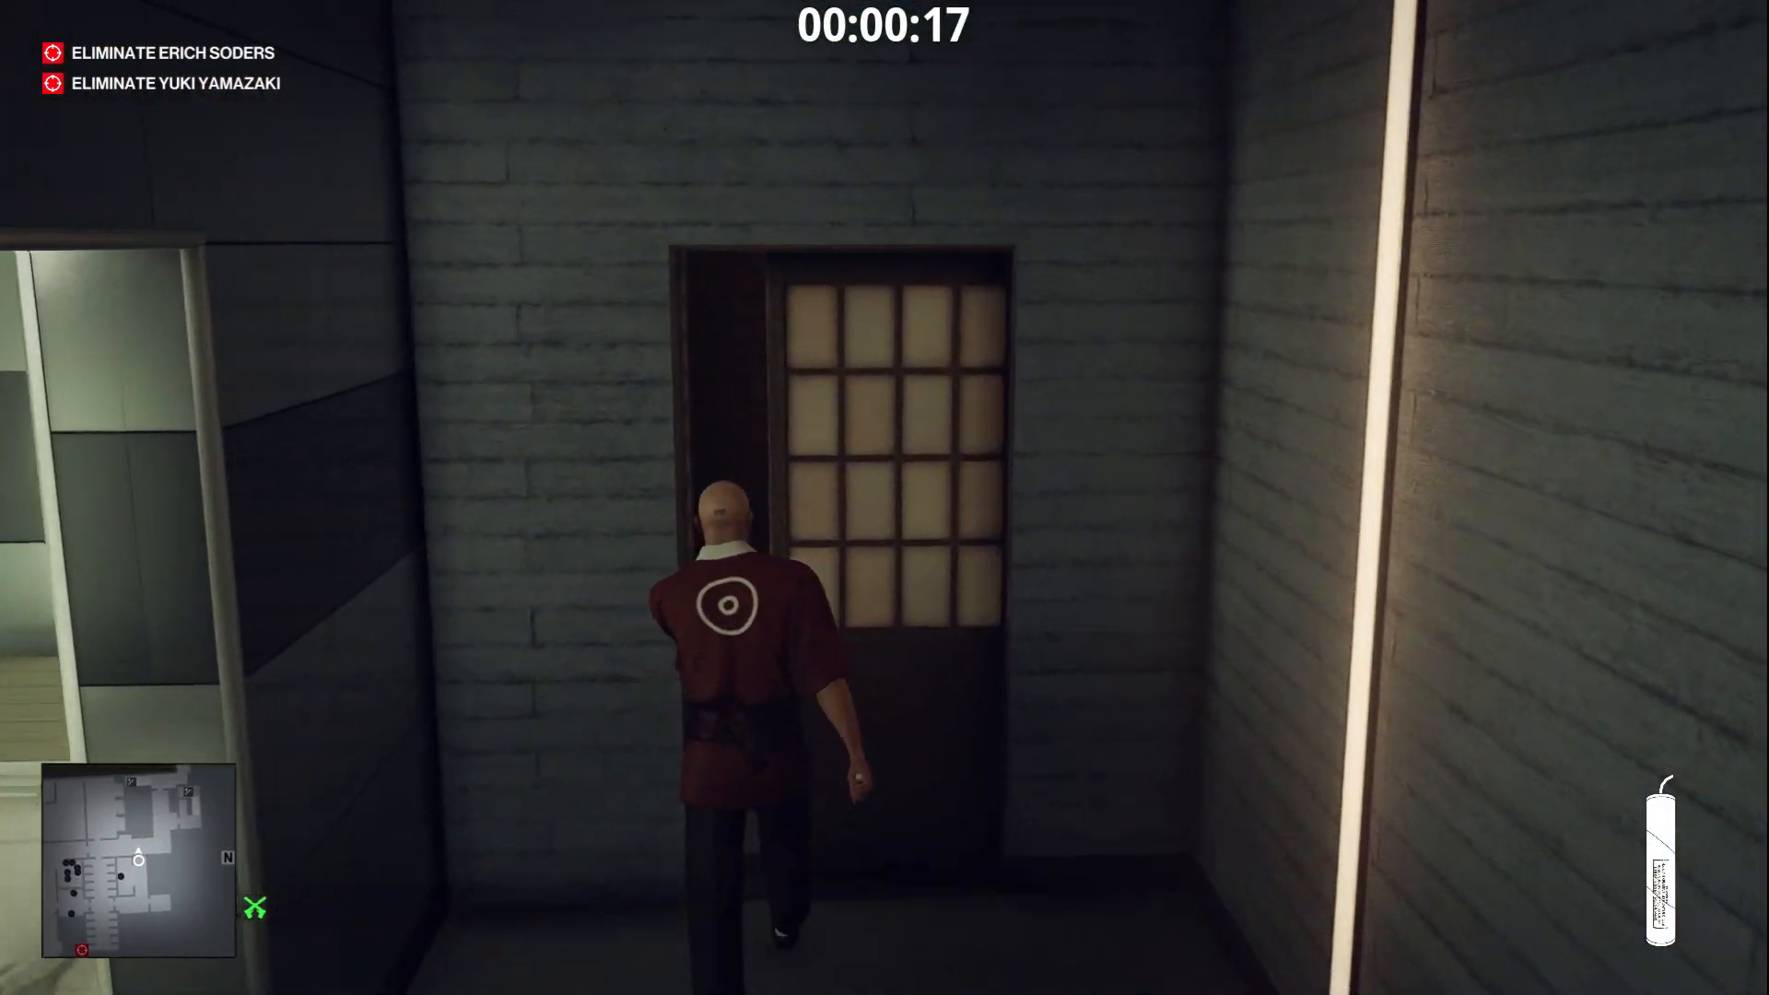
key("w")
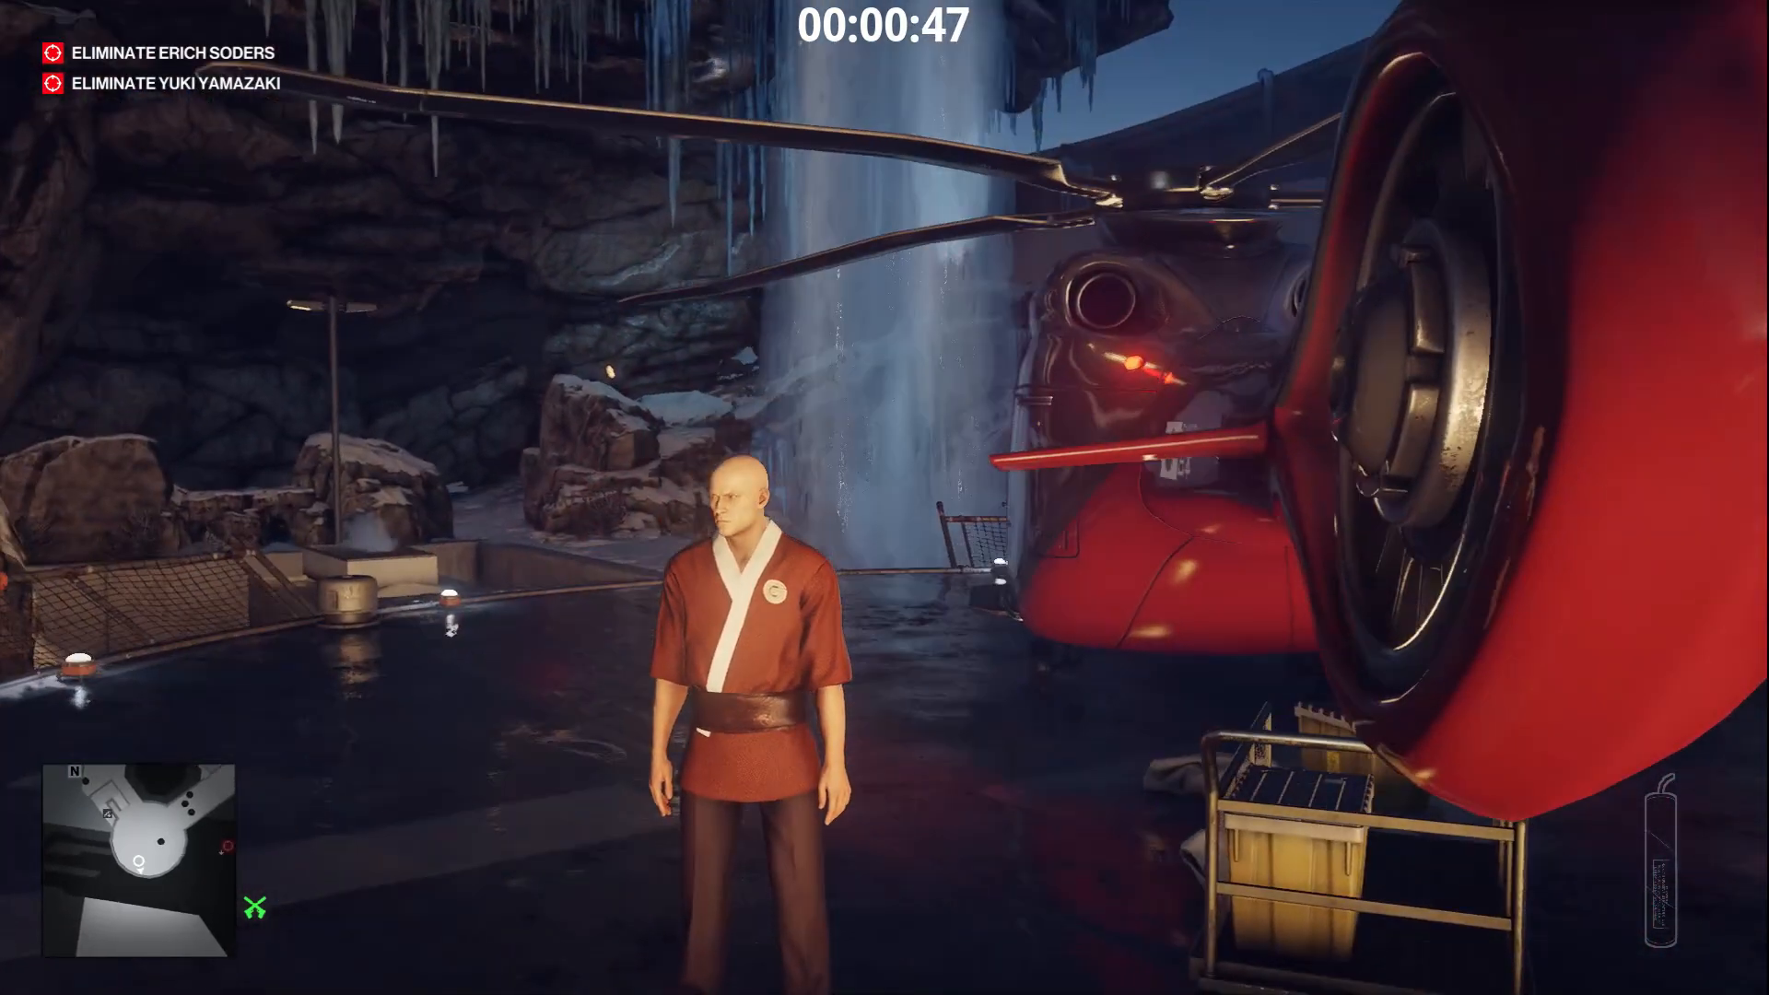
key("w")
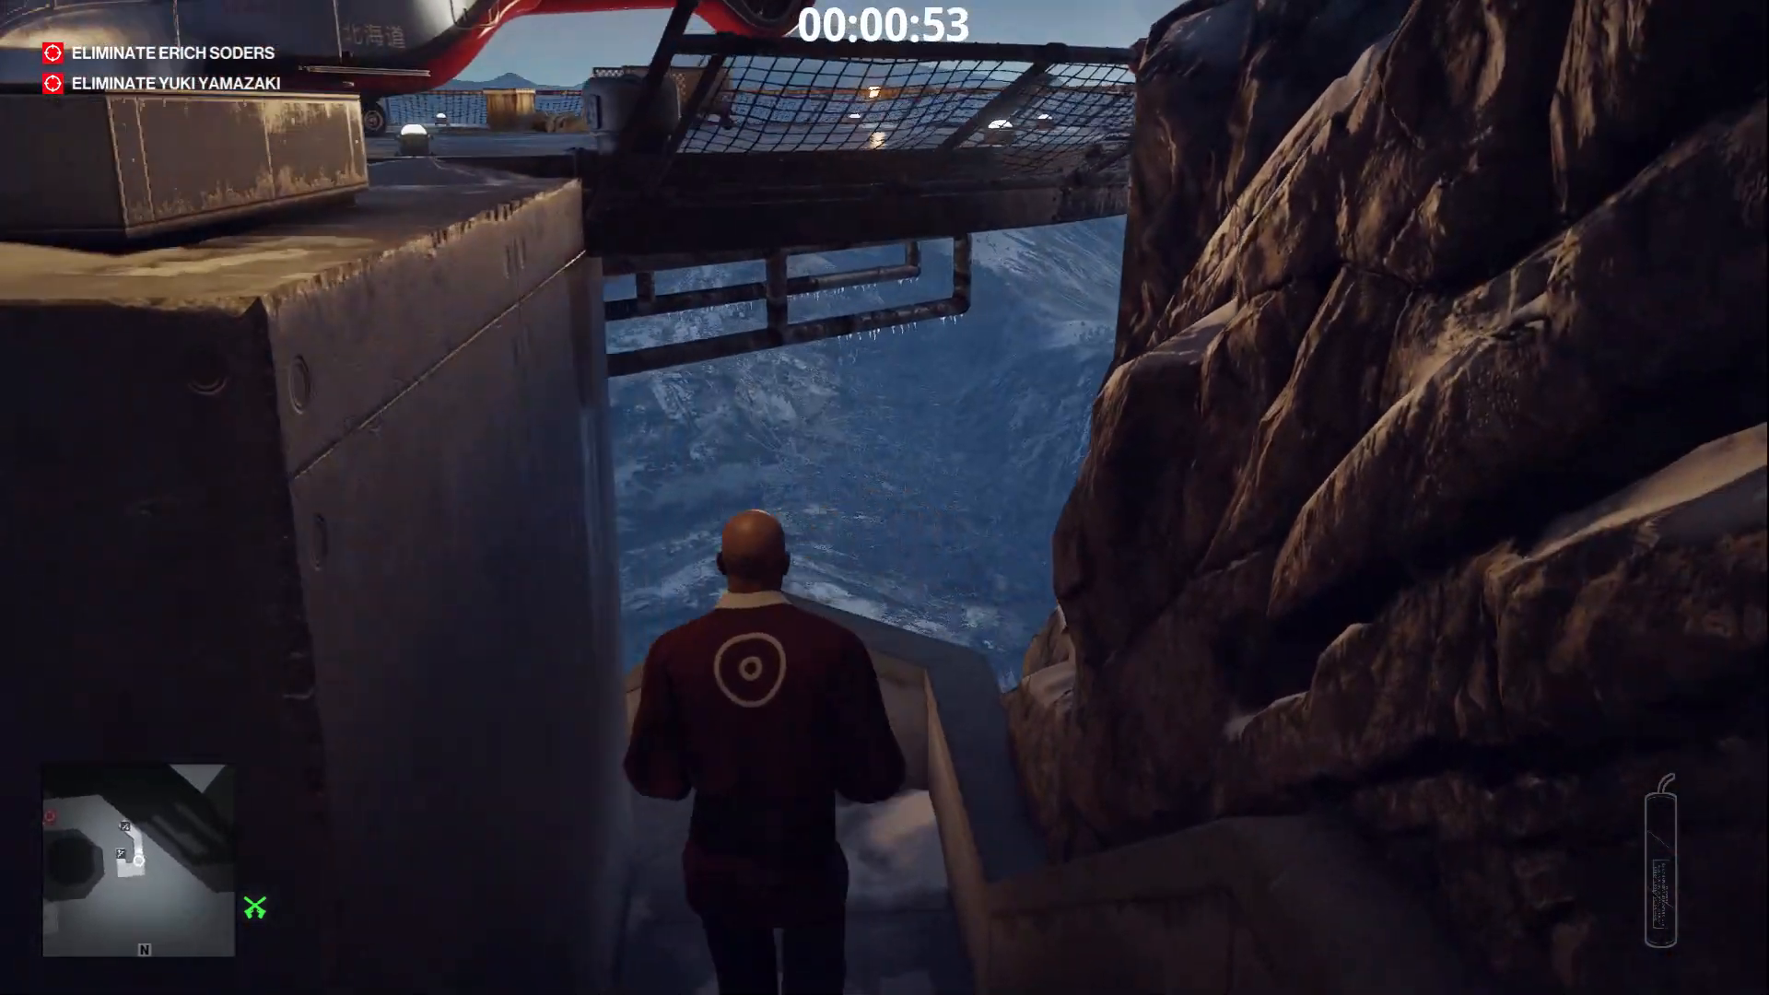
key("w")
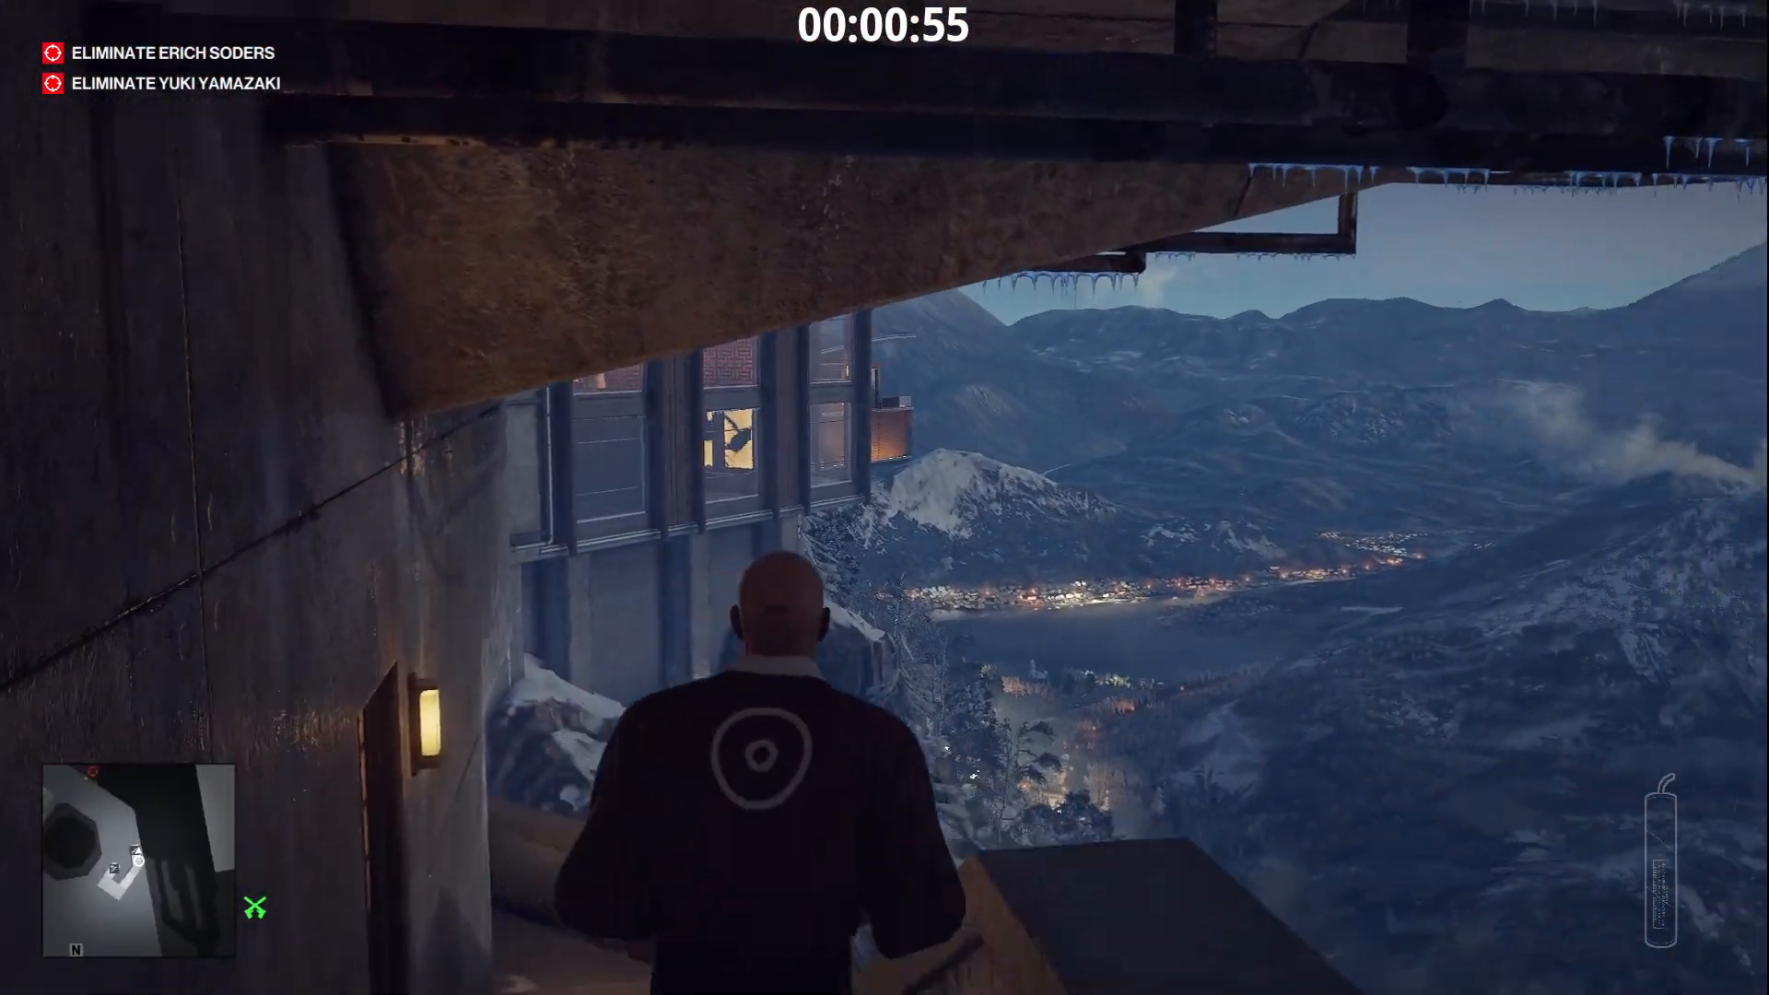